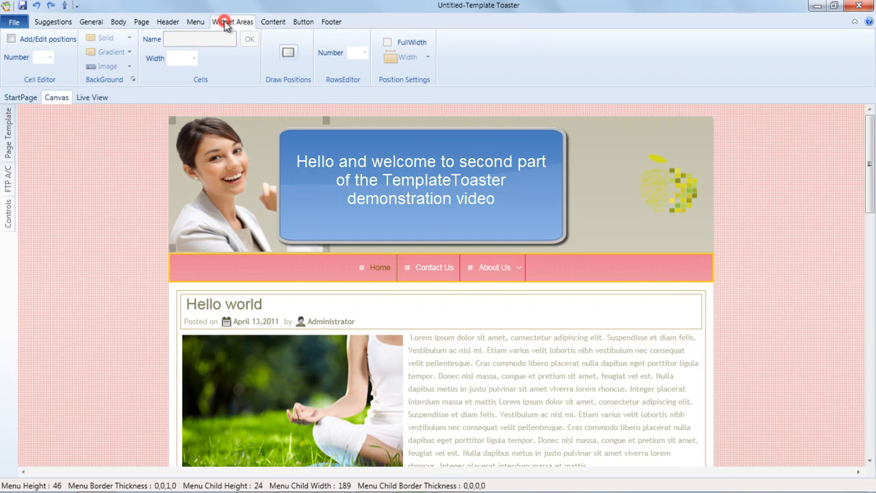
Add four widget areas under the header, sized 20%, 27%, 30% and 22%
click(232, 21)
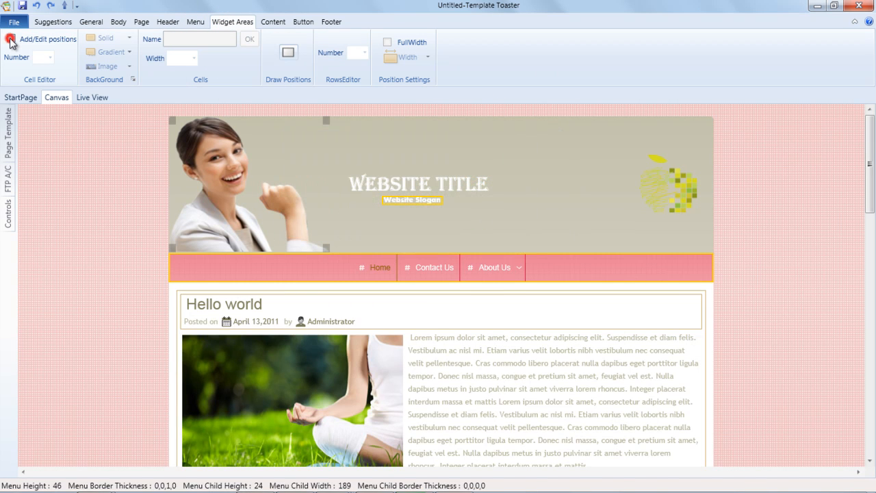
click(10, 38)
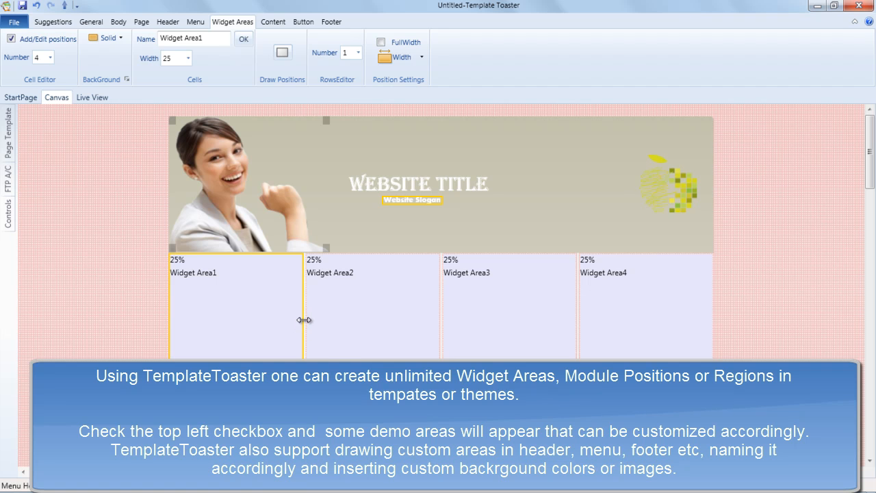
drag(305, 319, 442, 323)
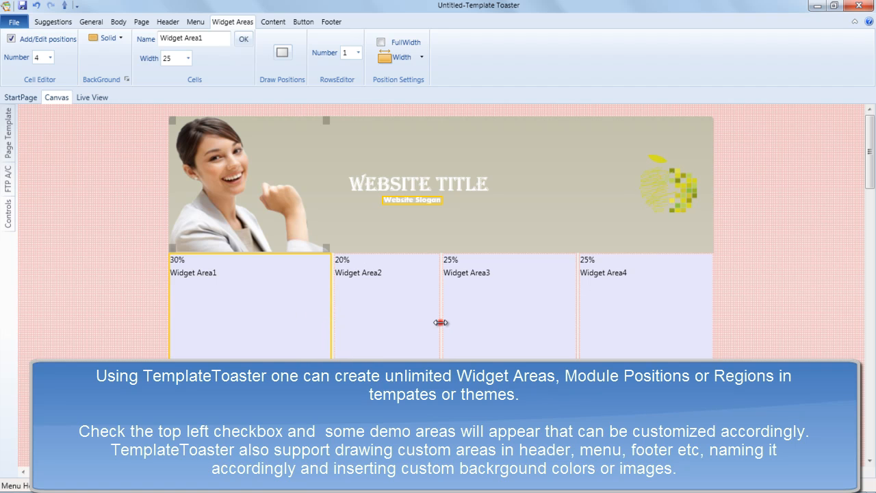
drag(441, 323, 582, 333)
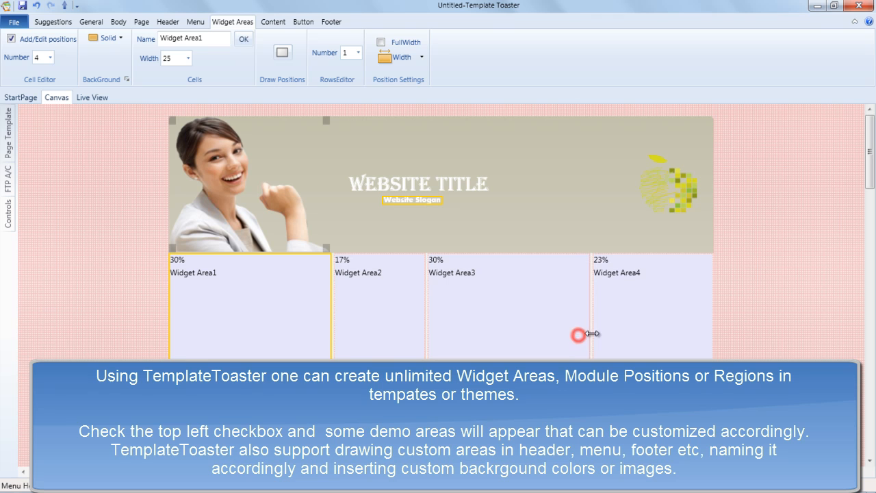
click(186, 57)
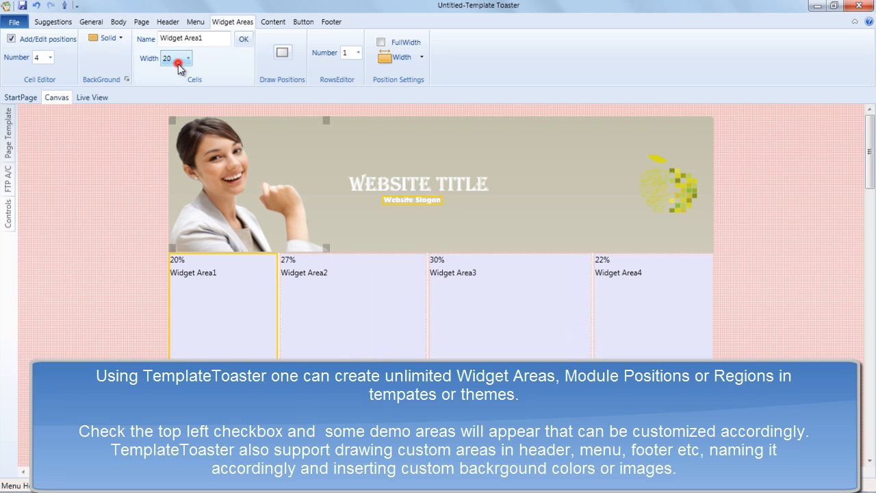
Set Widget Area1 width to 25%, preview a second row, then revert to one row
click(184, 54)
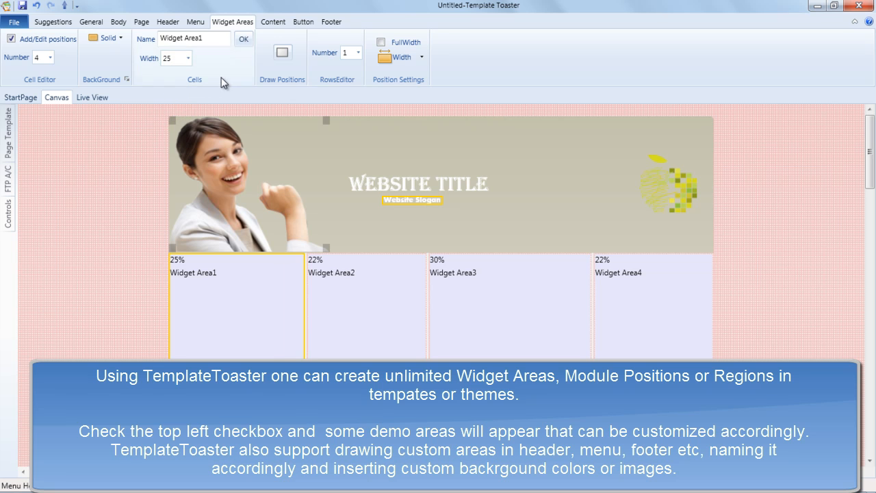
click(350, 49)
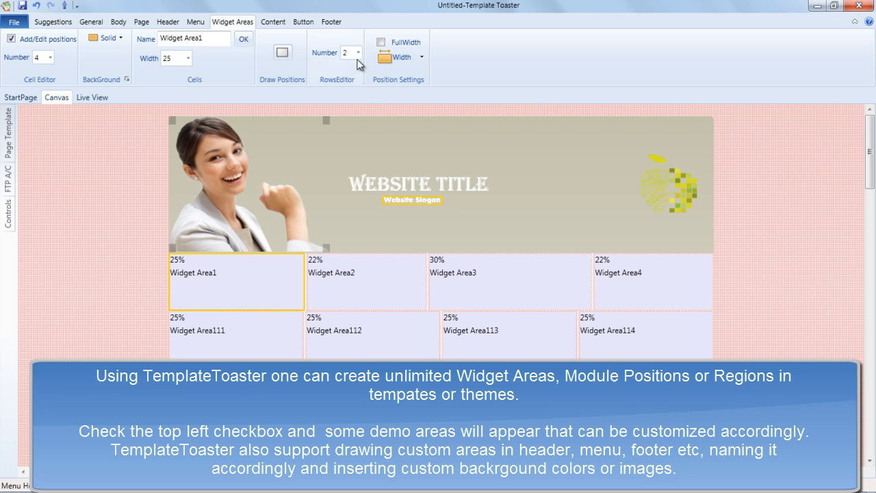
click(360, 51)
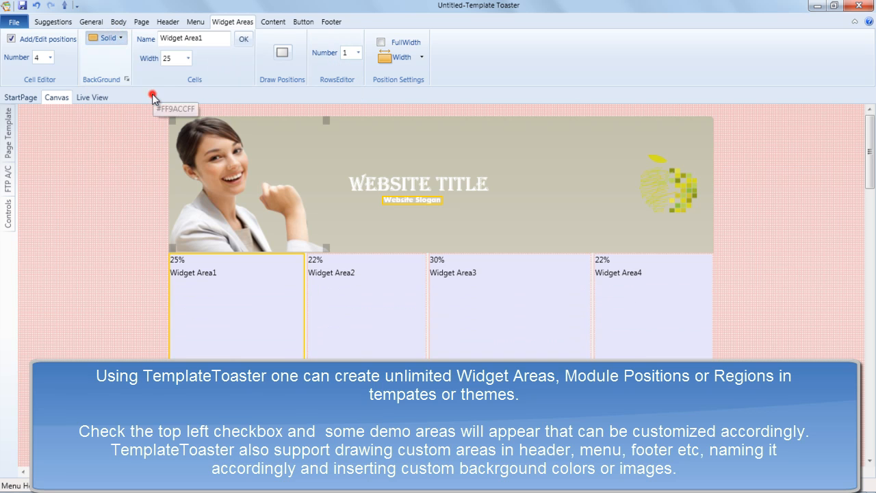
Try yellow and orange, then fill Widget Area1 with a light cream background
click(122, 42)
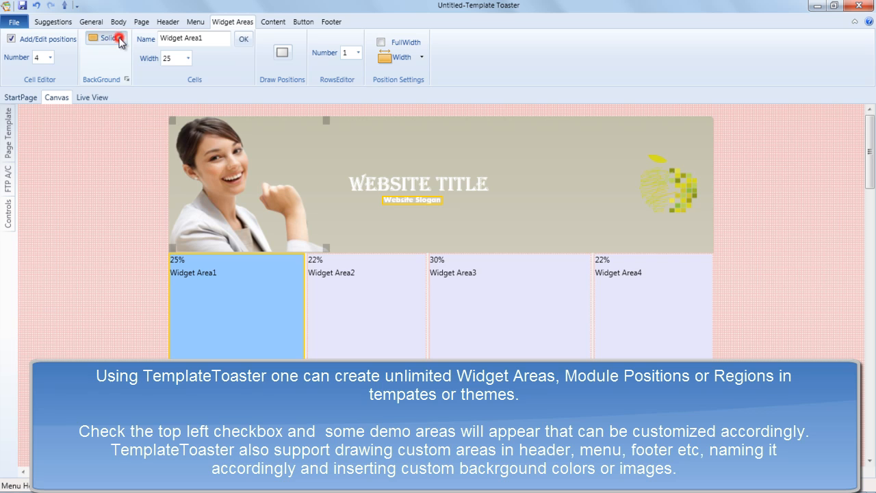
click(120, 38)
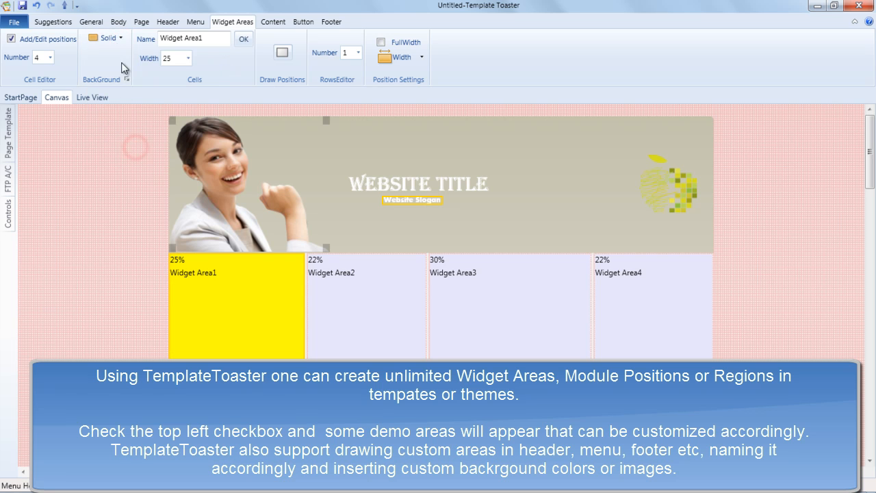
click(120, 38)
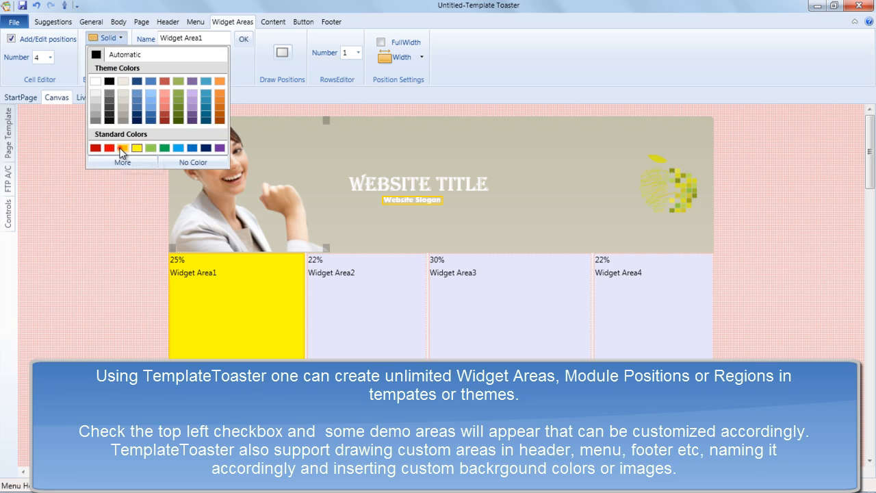
click(122, 148)
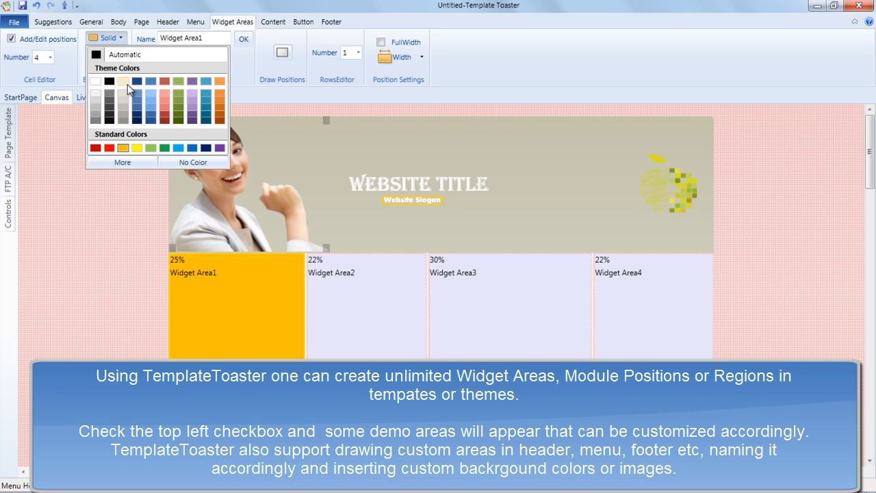
click(123, 81)
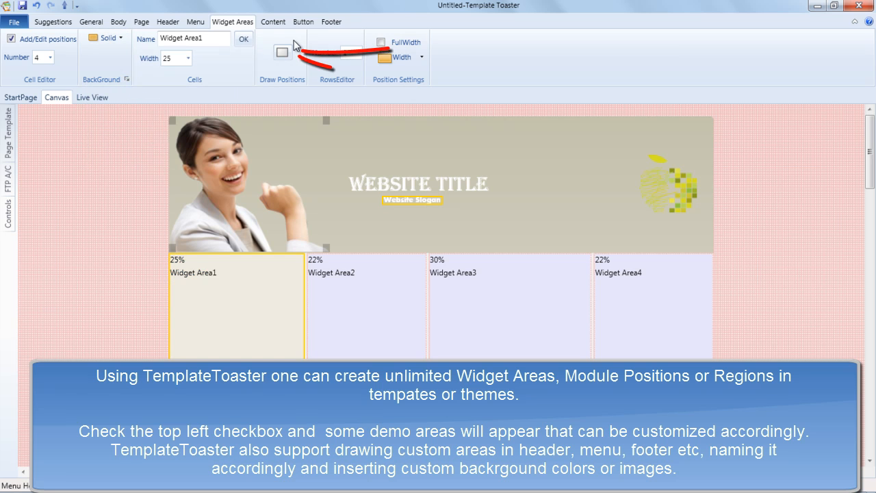
Draw custom positions in the header and menu bar, then select MenuPosition1
click(282, 53)
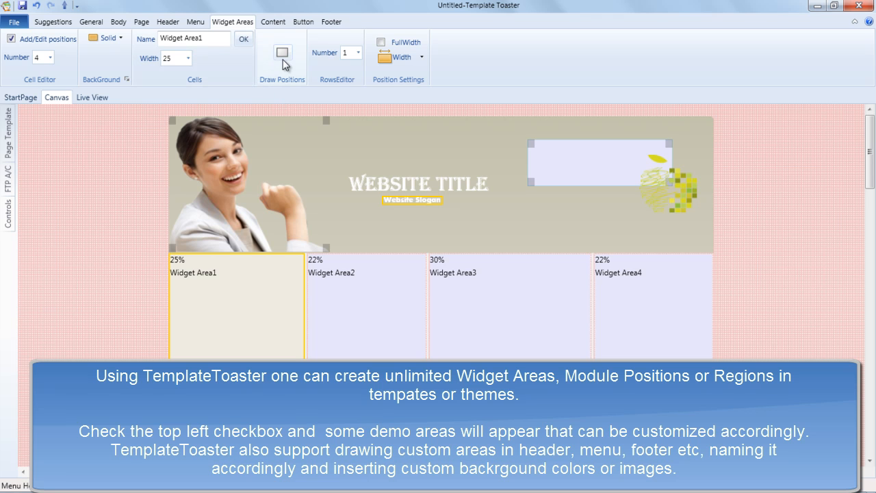
click(599, 163)
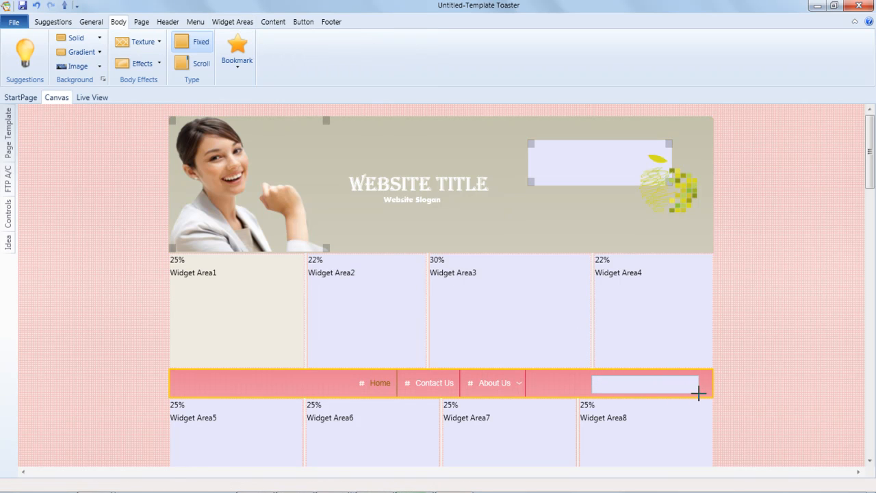
click(233, 21)
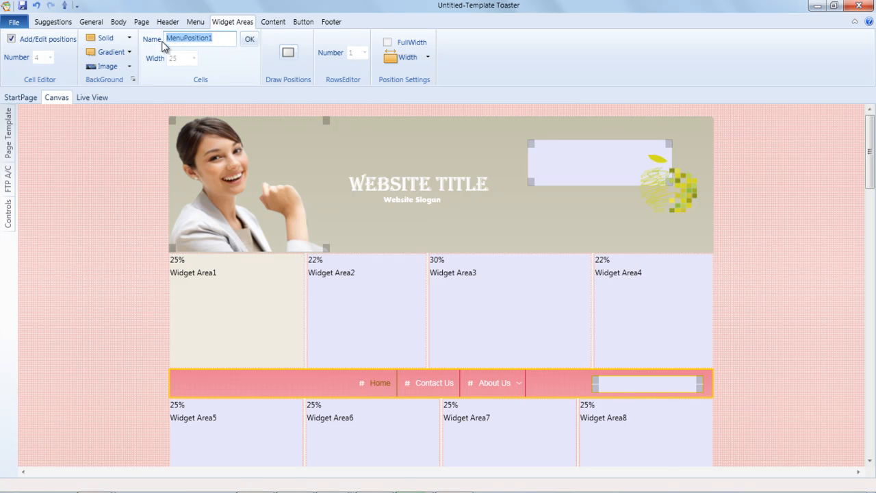
mouse_move(389, 46)
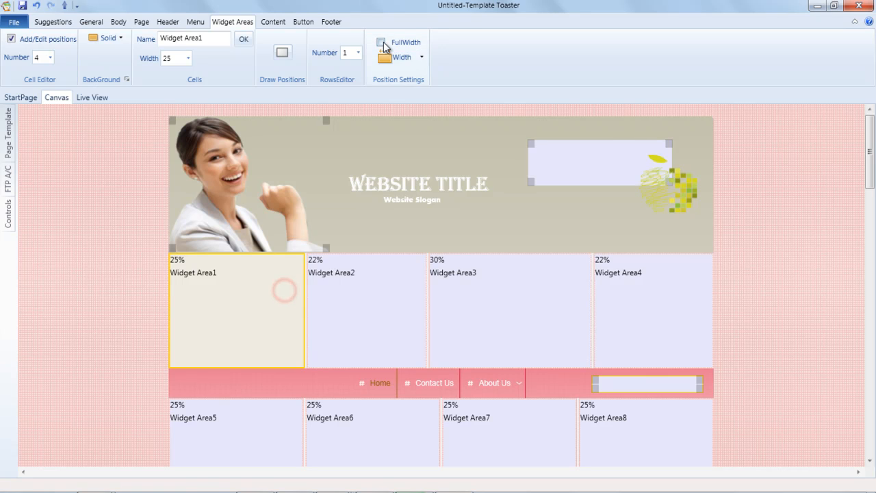
click(402, 56)
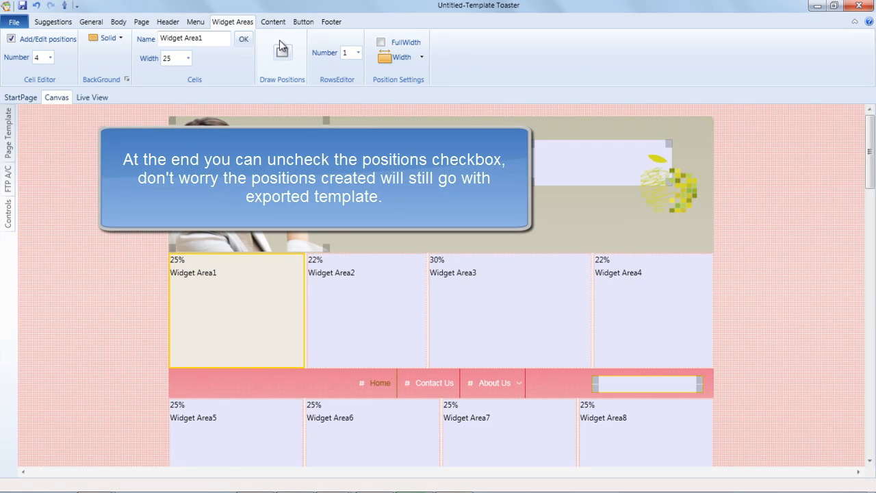
Hide position outlines and put a 1px post border around the metadata
click(11, 38)
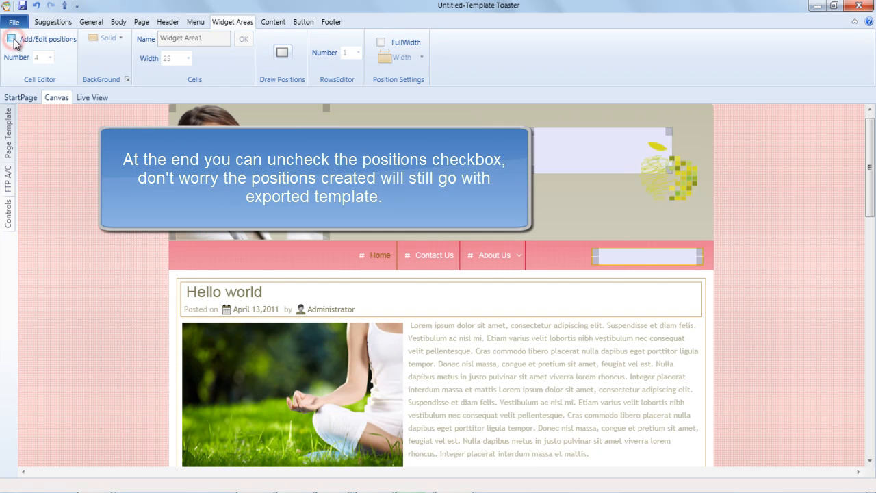
click(272, 21)
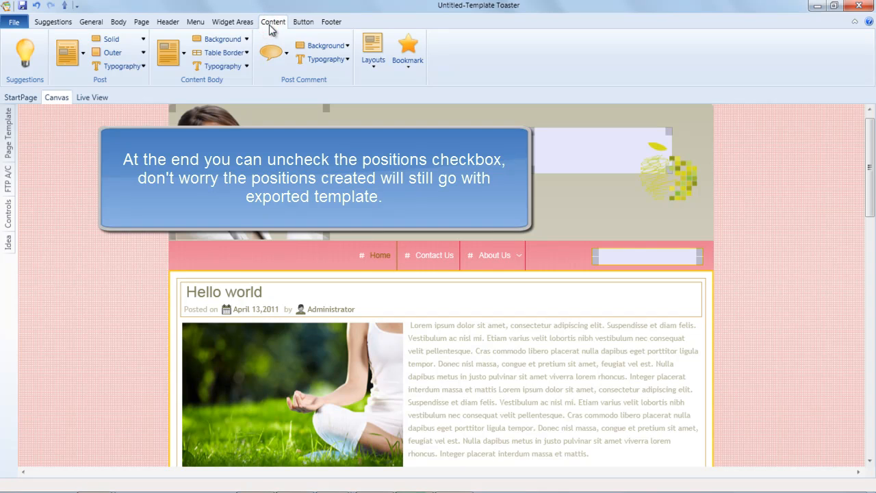
click(63, 53)
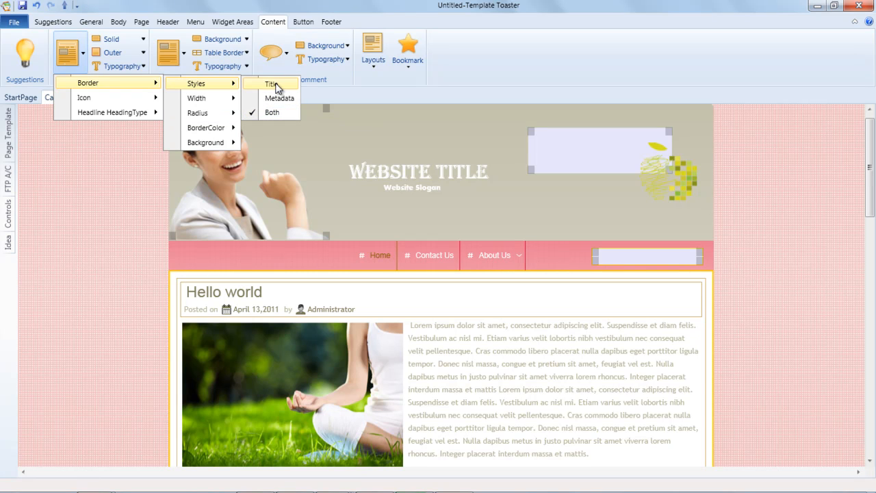
mouse_move(197, 98)
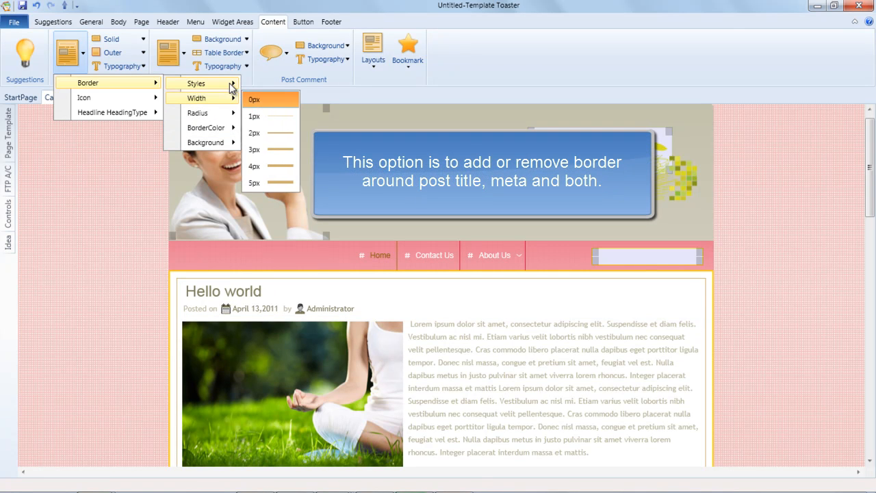
mouse_move(271, 116)
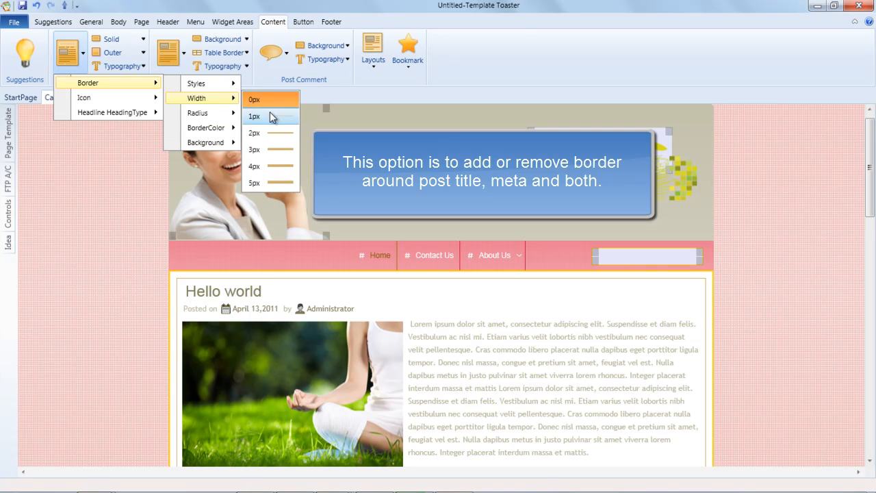
click(254, 115)
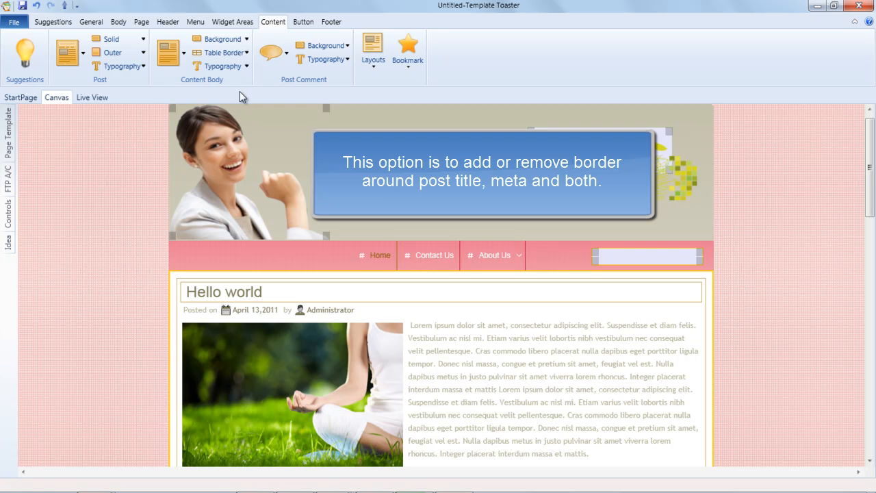
click(71, 56)
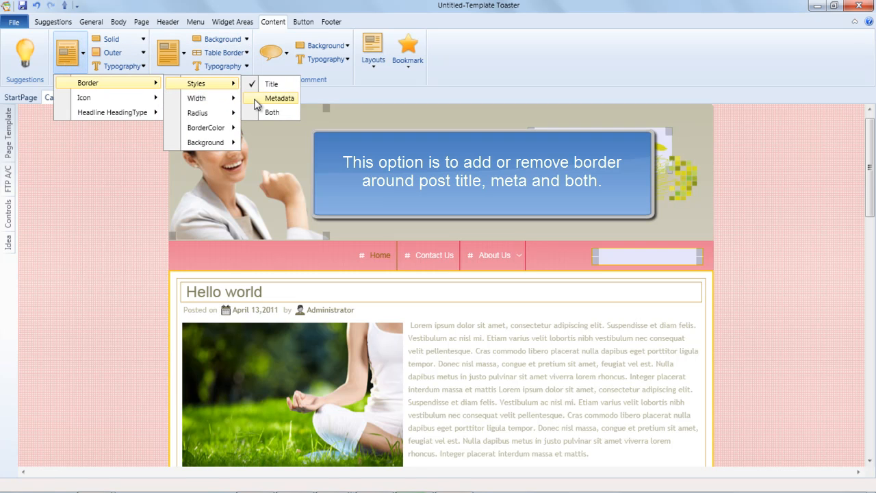
click(279, 98)
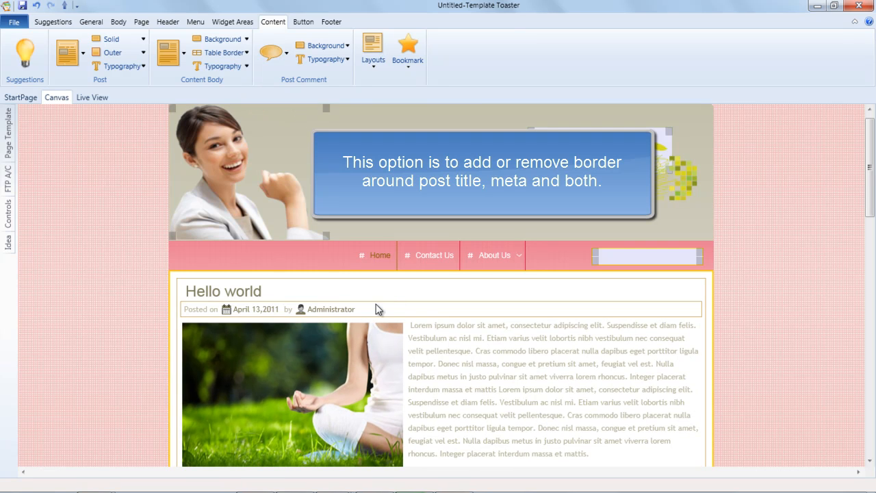
click(82, 53)
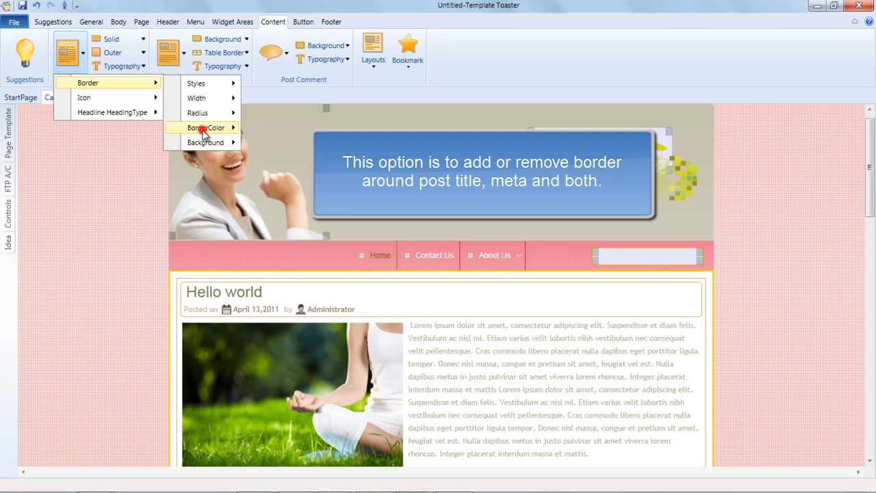
Make the post title border green and browse post background colours
click(204, 128)
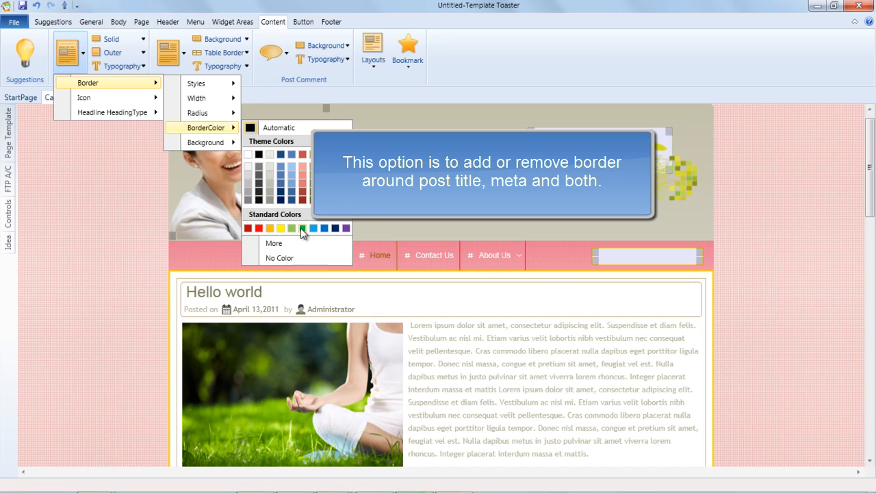
click(291, 228)
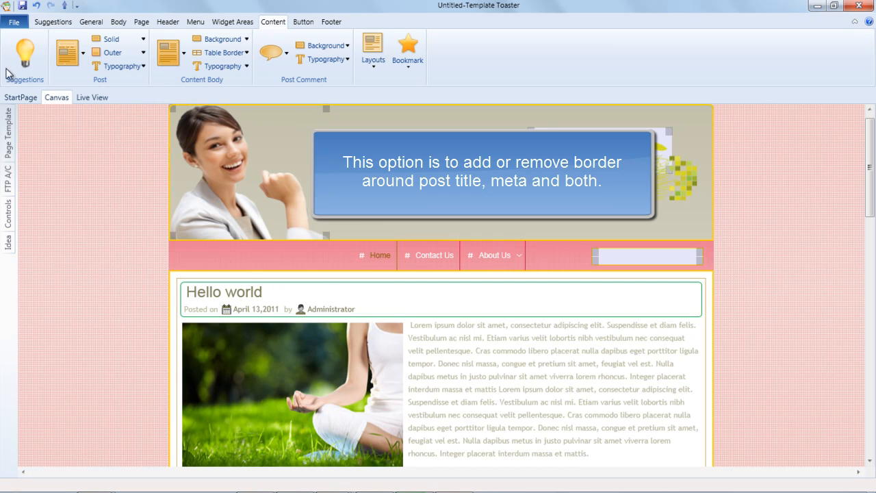
click(83, 53)
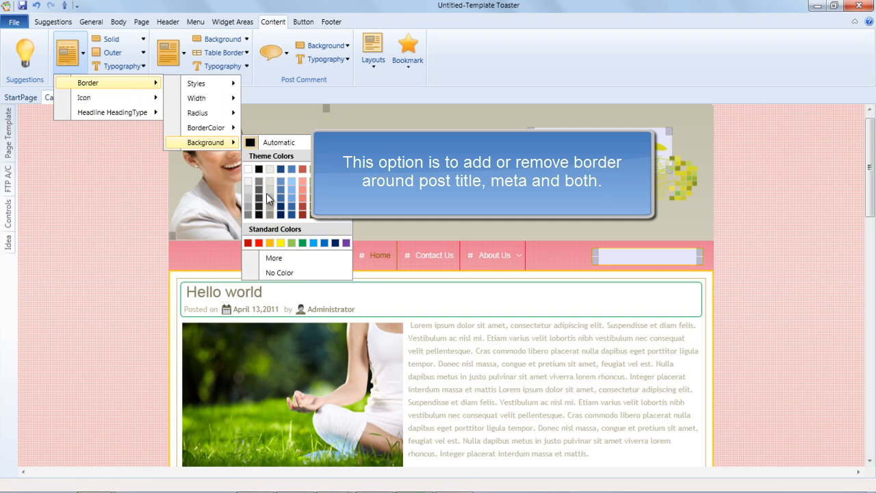
mouse_move(269, 243)
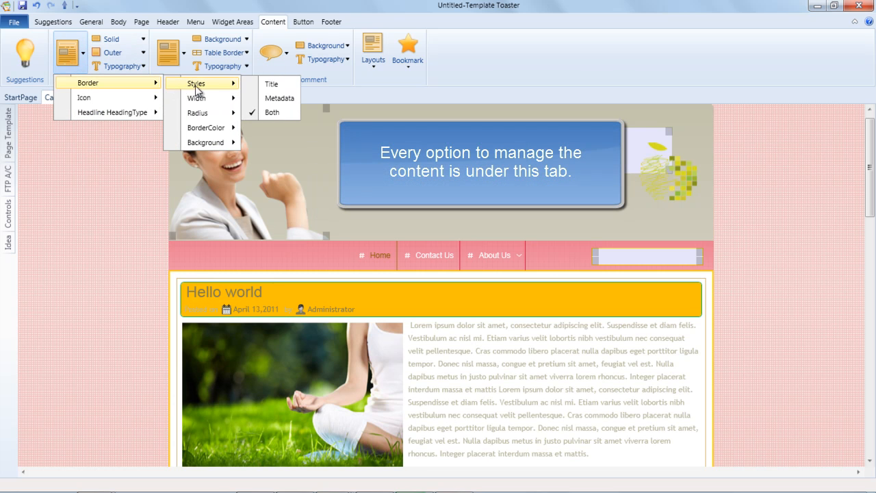
mouse_move(202, 98)
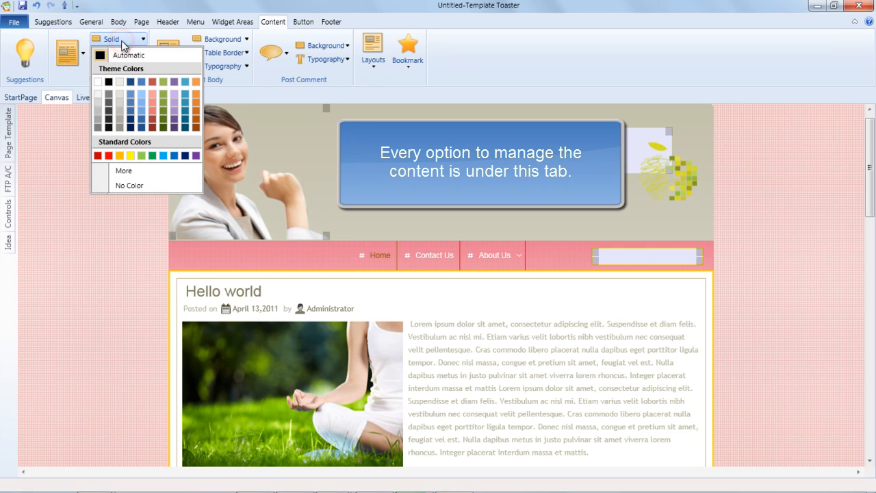
mouse_move(130, 155)
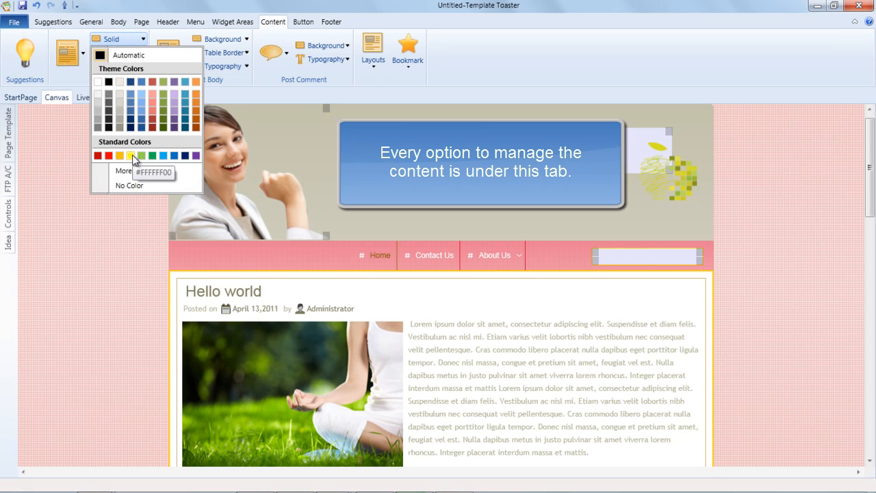
Reset the post solid colour to Automatic and add a 1px outer border, radius 5
click(130, 156)
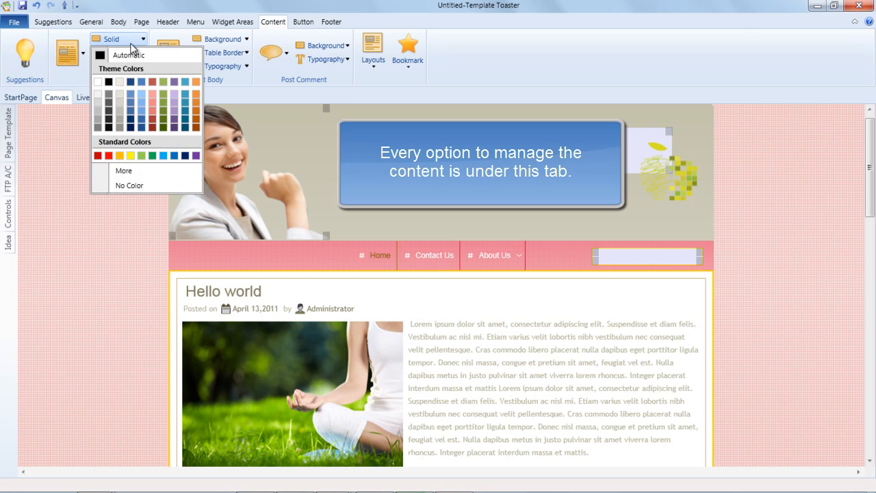
click(100, 81)
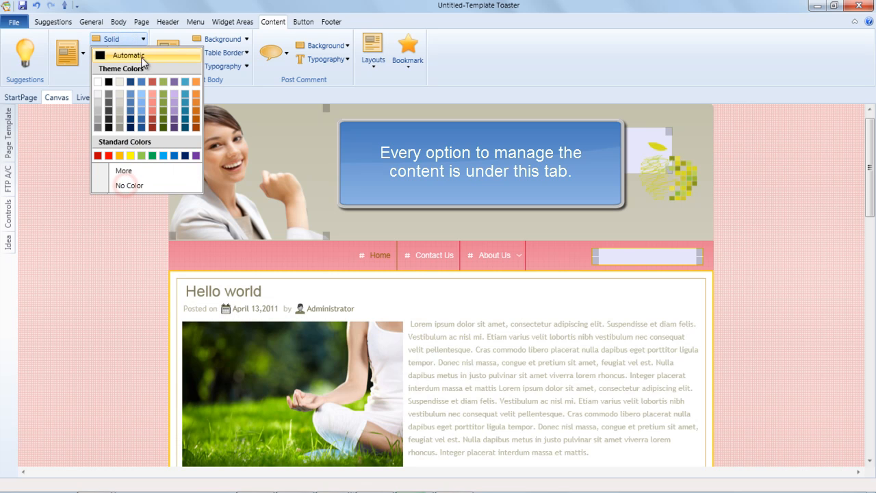
click(113, 53)
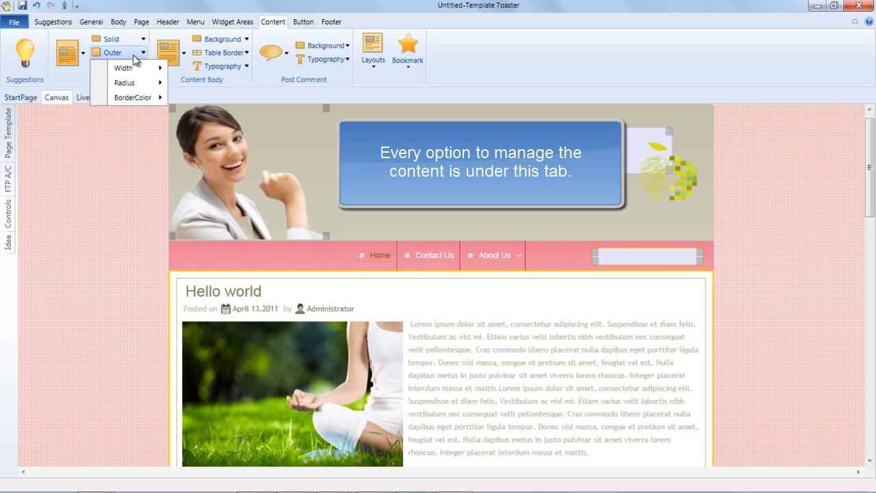
click(124, 68)
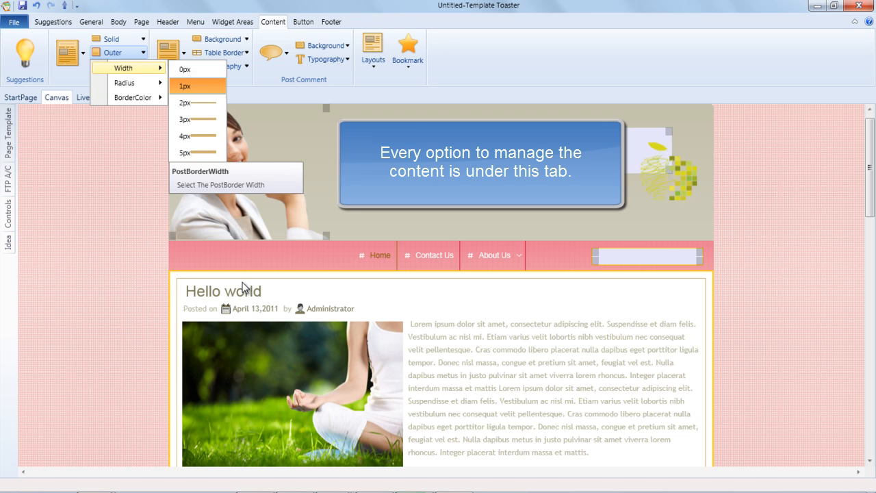
click(185, 69)
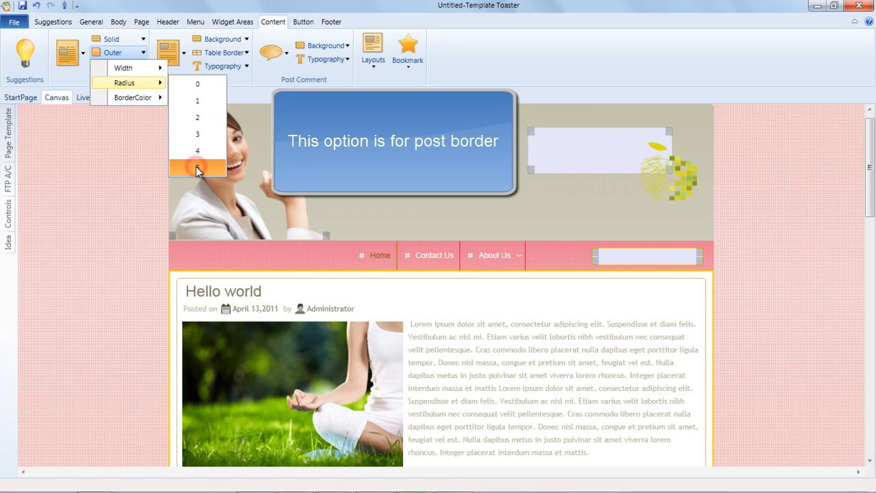
click(133, 98)
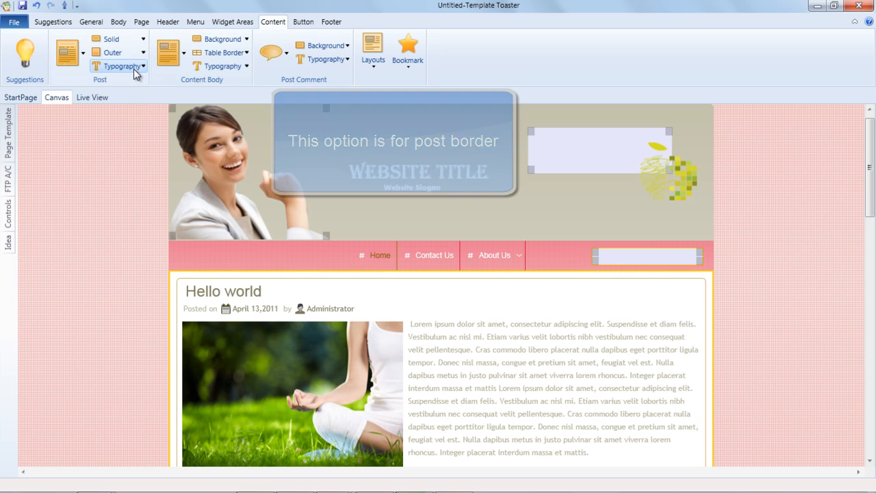
click(121, 67)
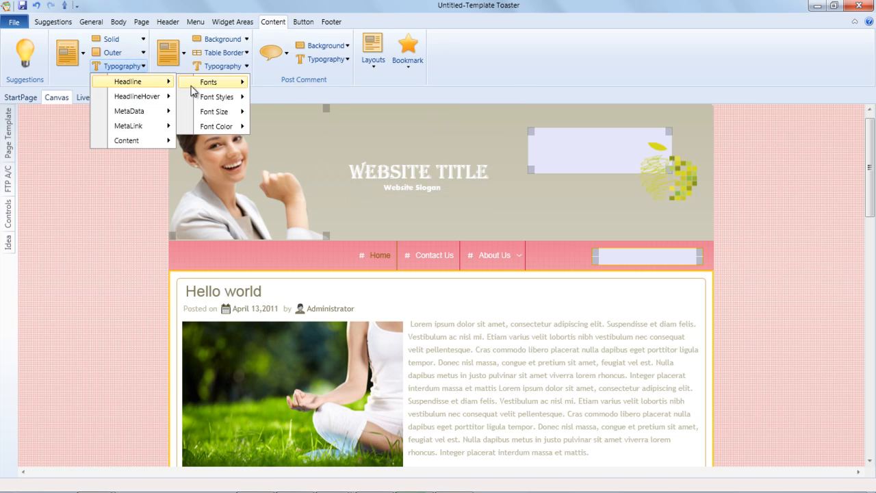
mouse_move(137, 96)
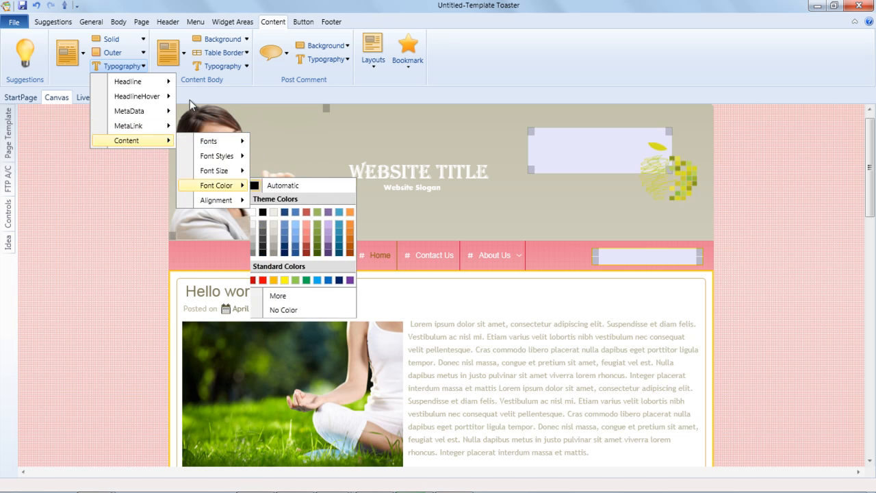
click(181, 53)
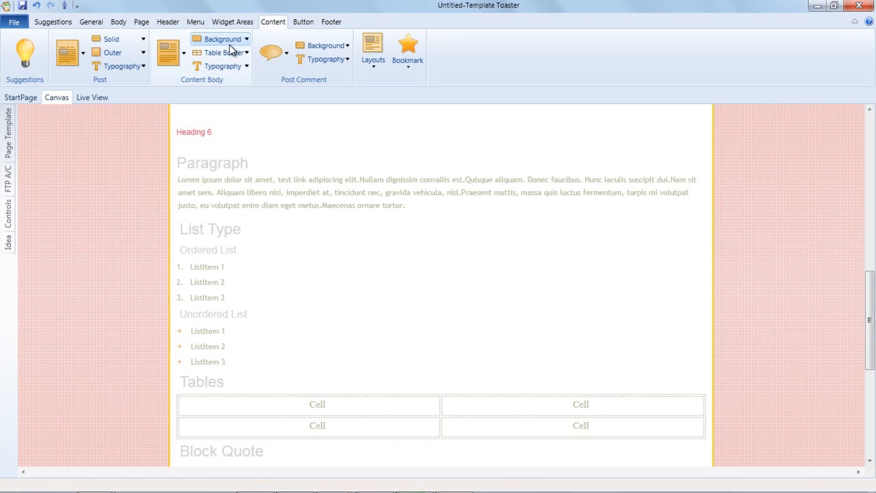
Switch unordered-list bullets to the orange star icon and review BlockQuote icons
click(167, 52)
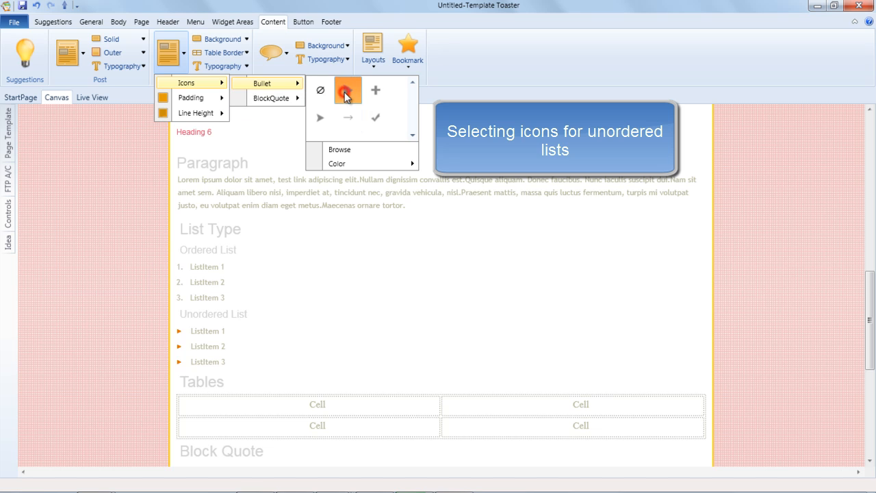
click(376, 90)
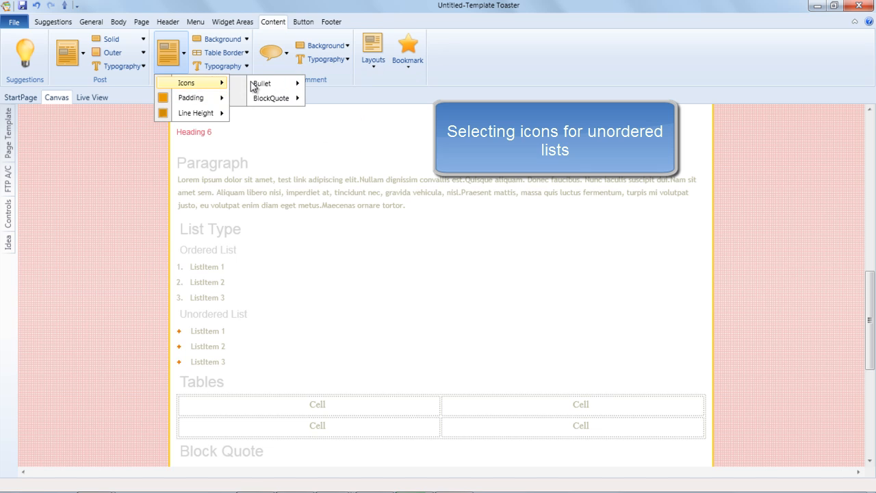
click(272, 98)
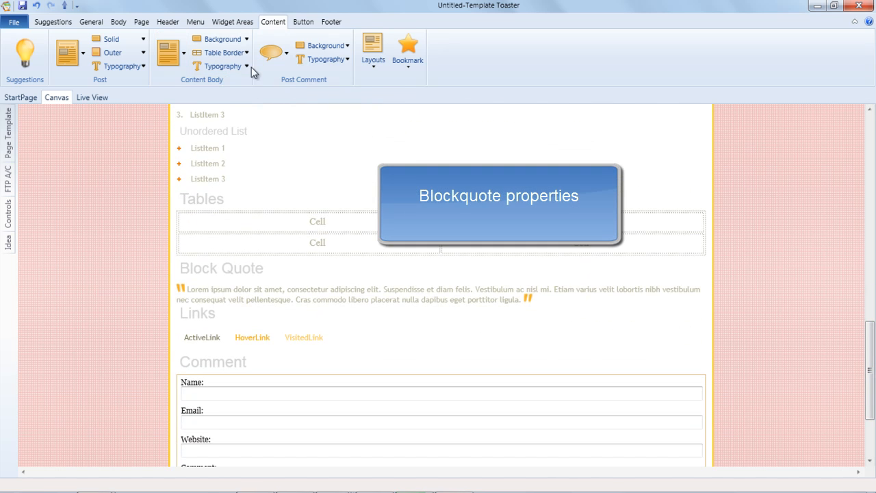
click(182, 52)
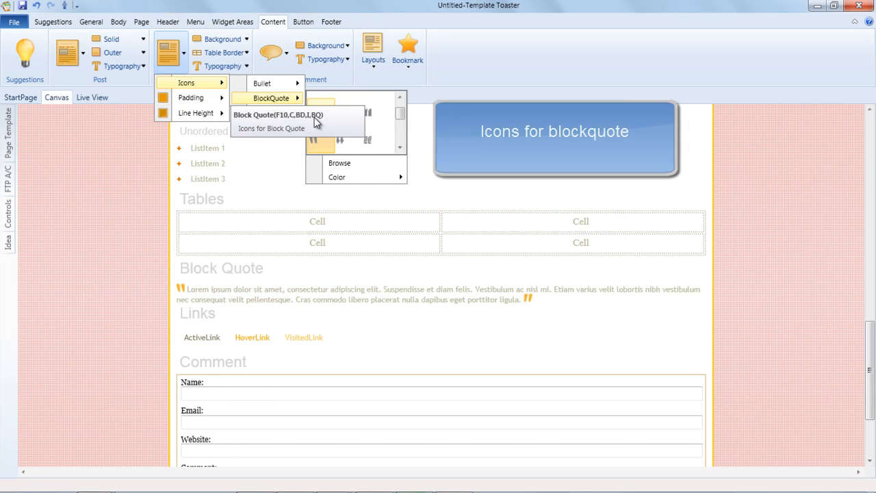
click(277, 115)
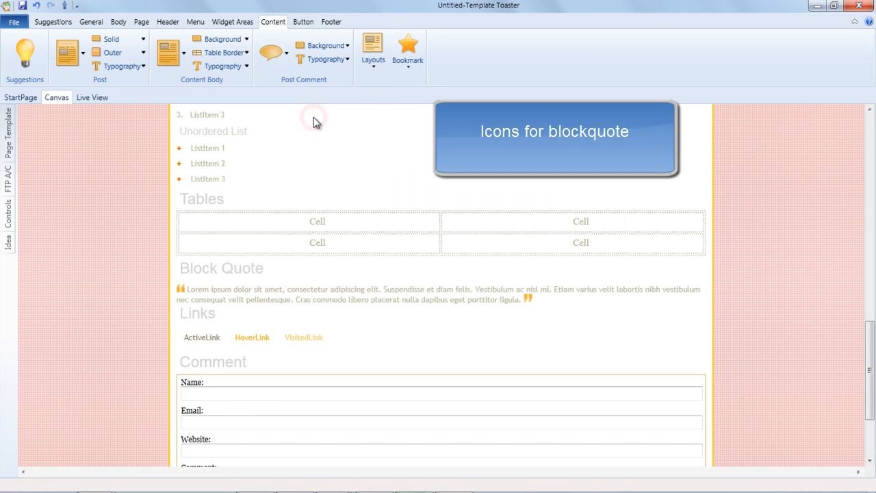
Adjust the content body padding and set line height to 20
click(171, 53)
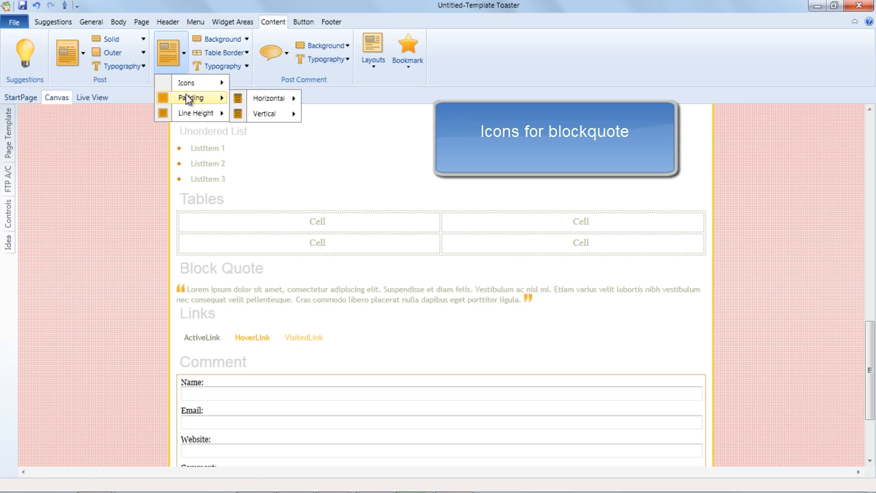
click(269, 98)
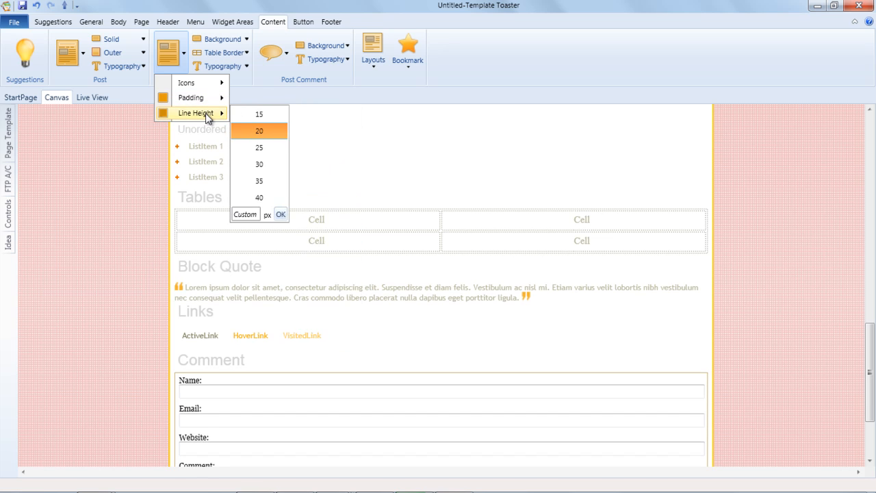
click(267, 86)
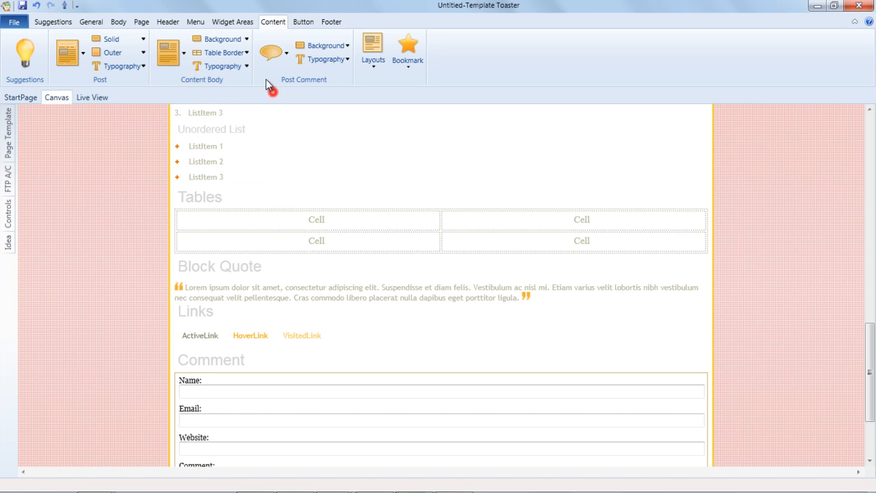
click(220, 39)
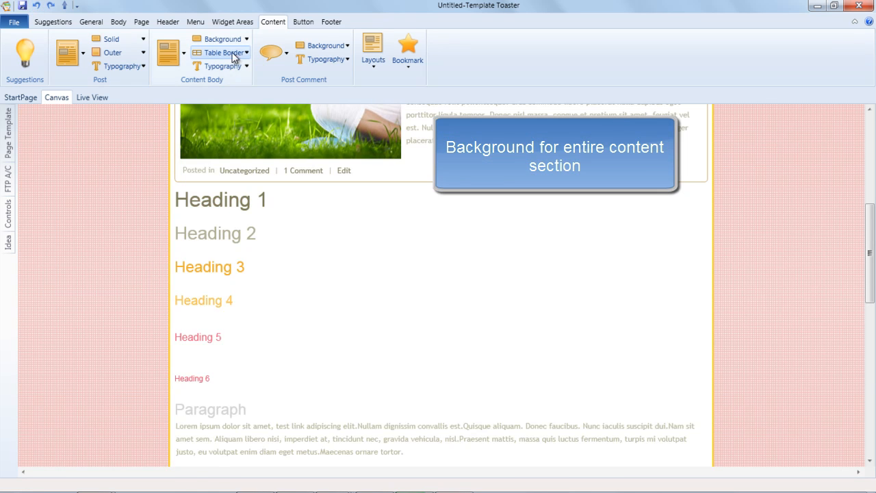
click(220, 39)
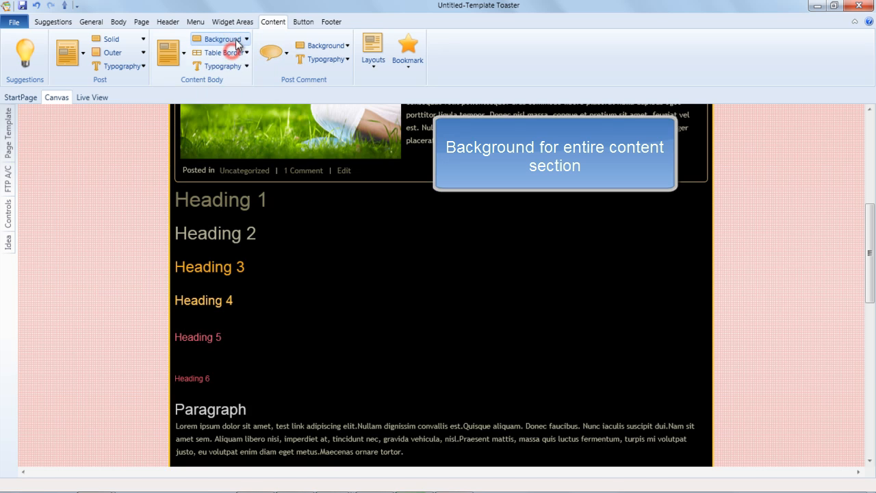
click(221, 39)
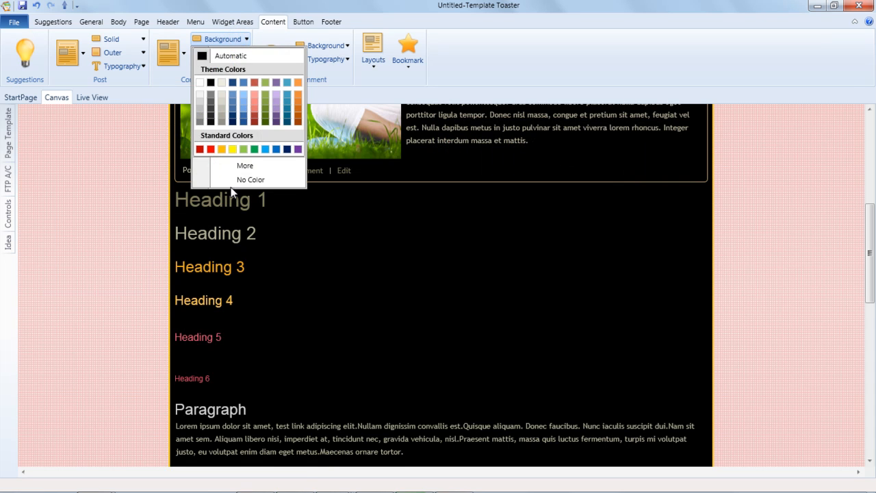
mouse_move(251, 179)
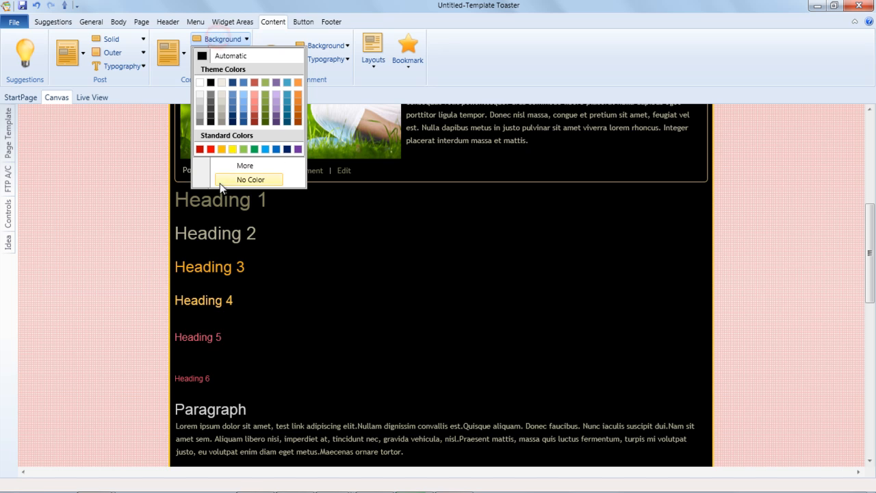
click(250, 179)
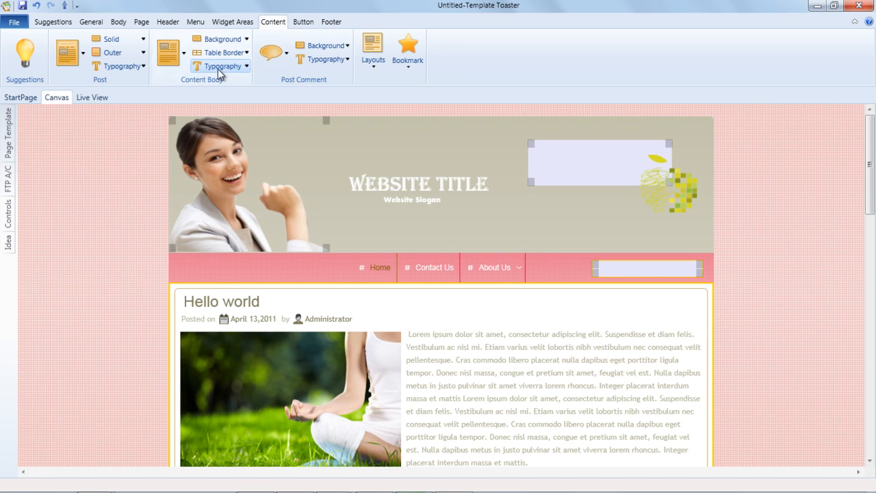
click(219, 53)
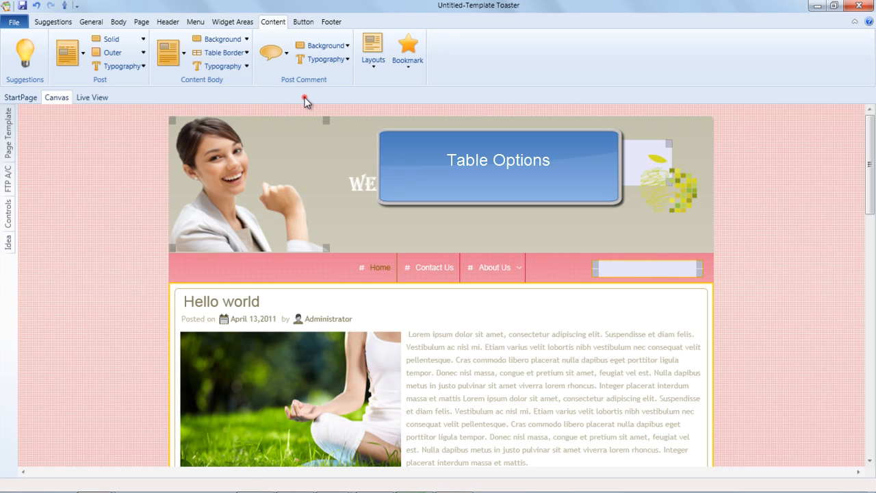
click(223, 66)
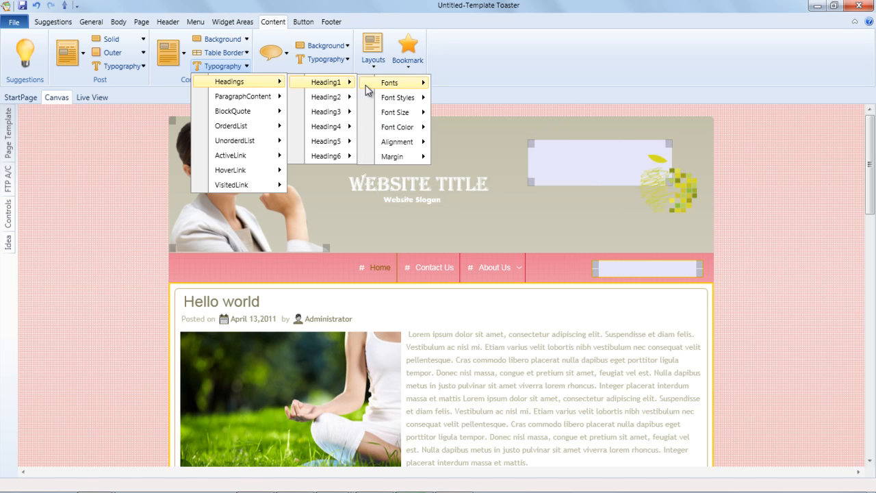
click(389, 83)
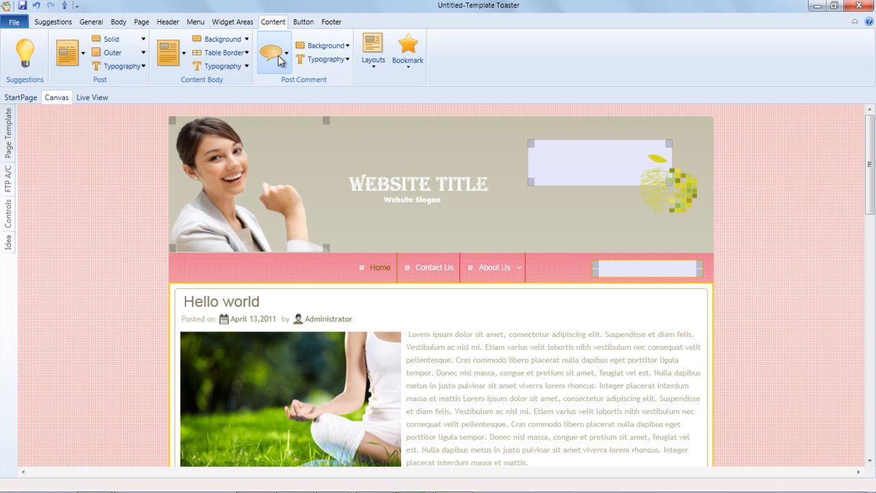
Give the comment form a thin dark border with radius 5 corners
scroll(down, 3)
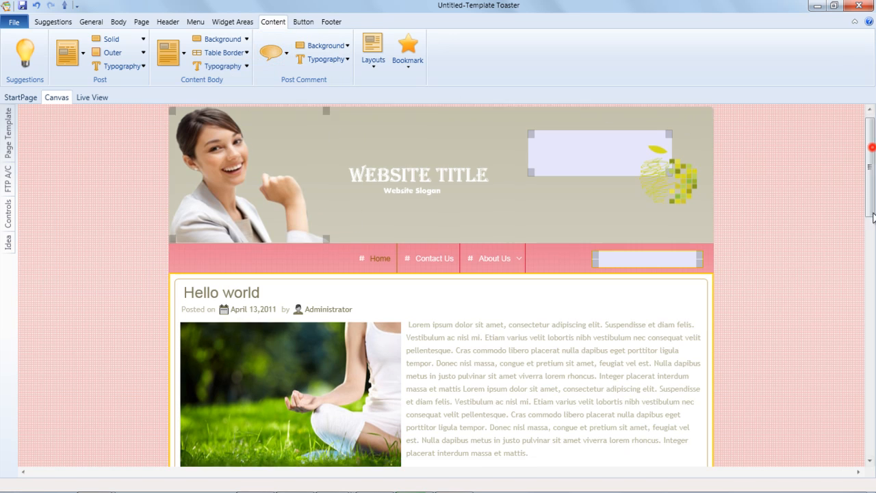
scroll(down, 3)
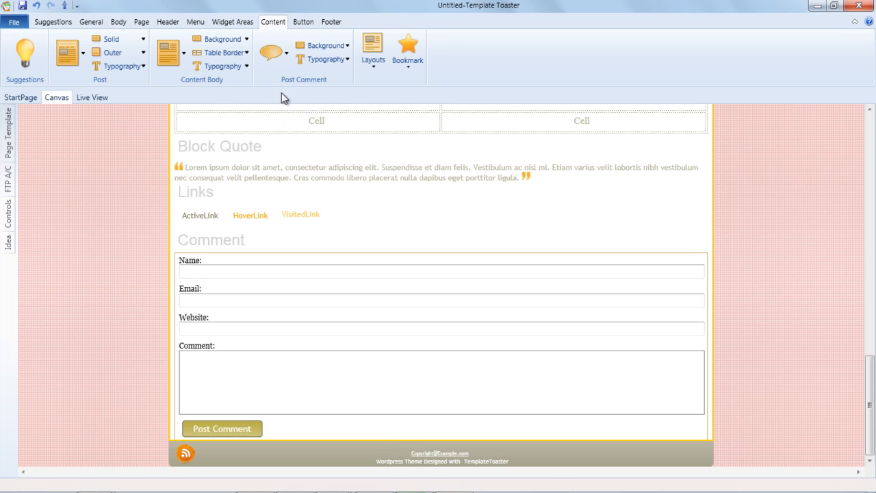
click(273, 53)
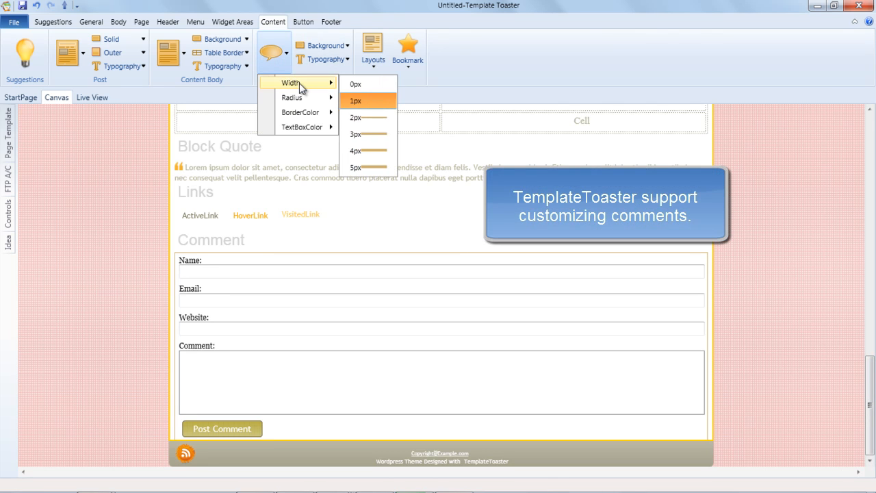
click(356, 84)
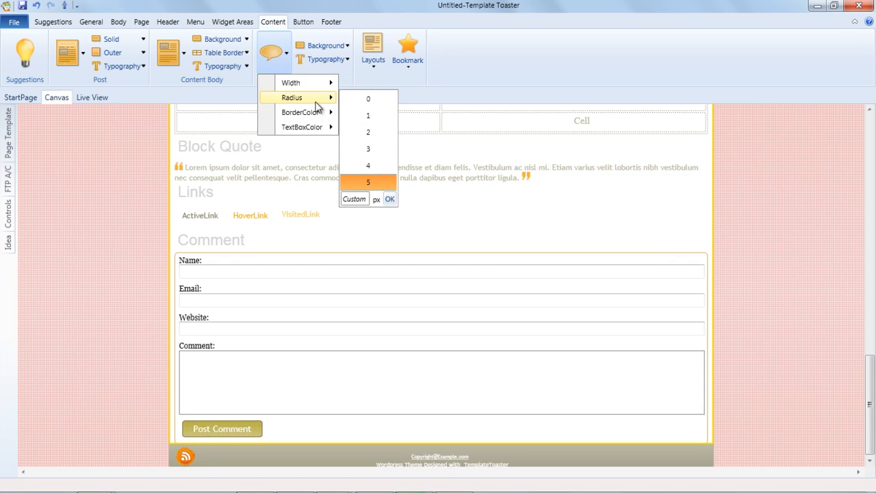
click(302, 112)
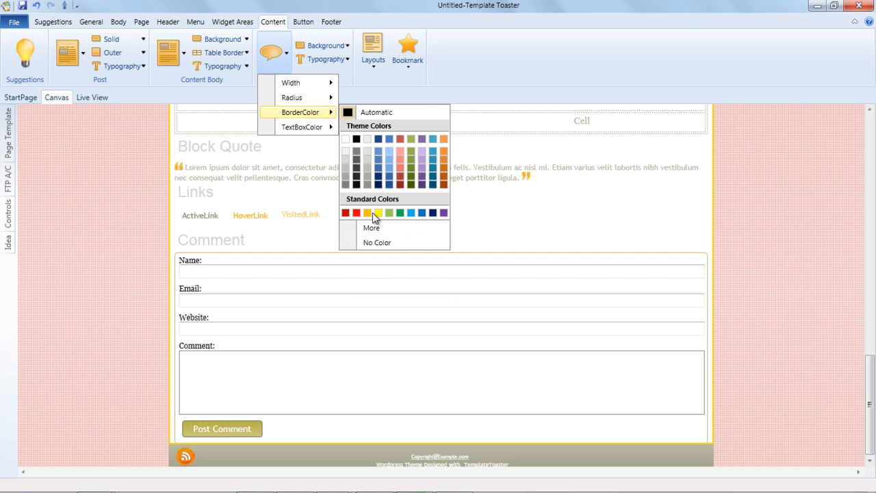
click(376, 212)
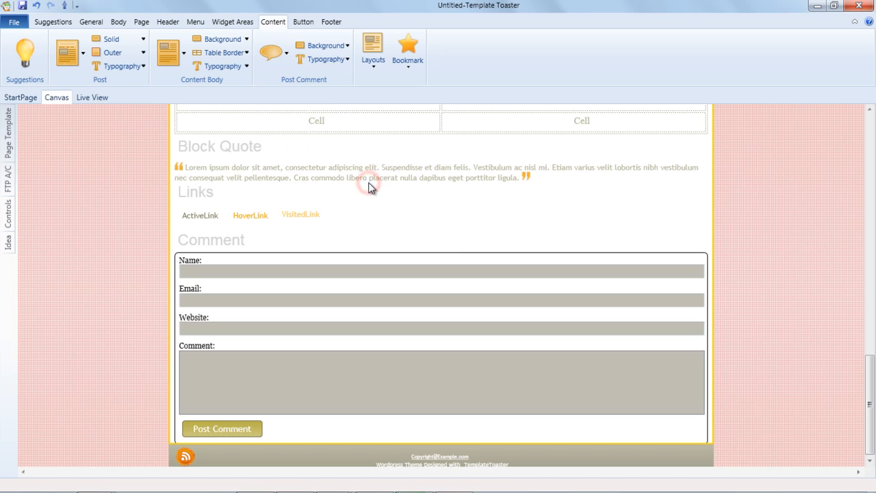
click(272, 52)
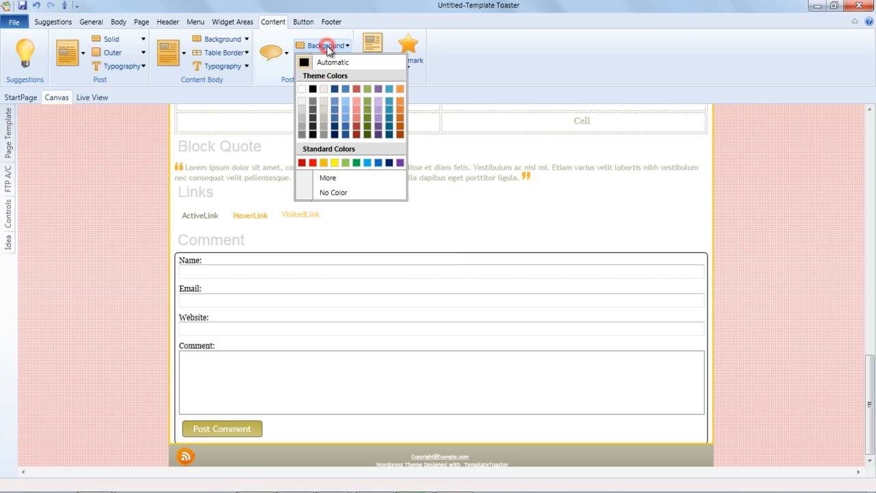
click(345, 162)
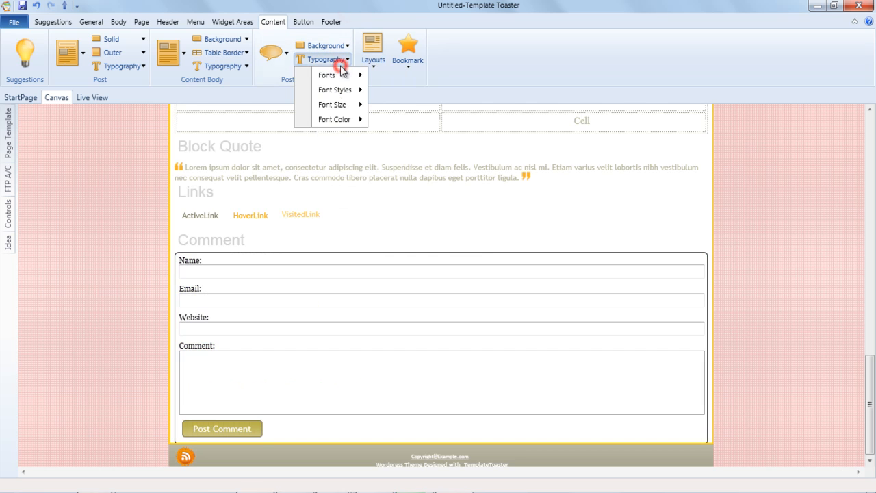
click(327, 75)
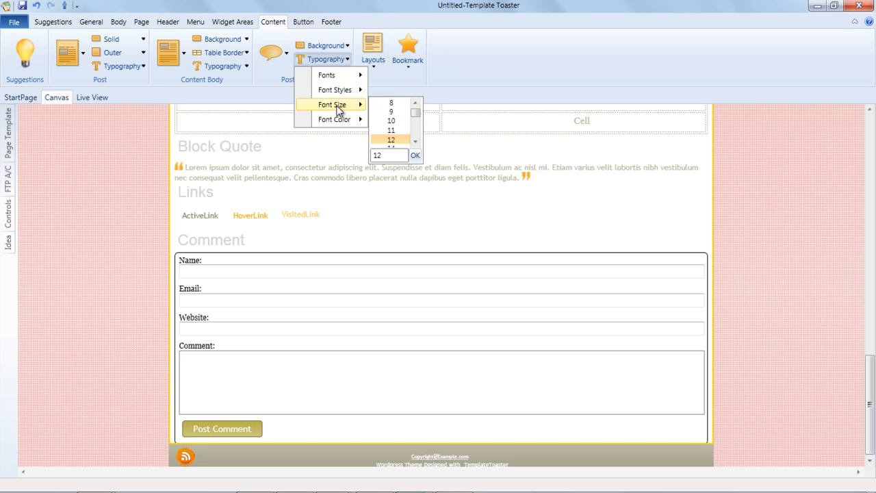
click(410, 104)
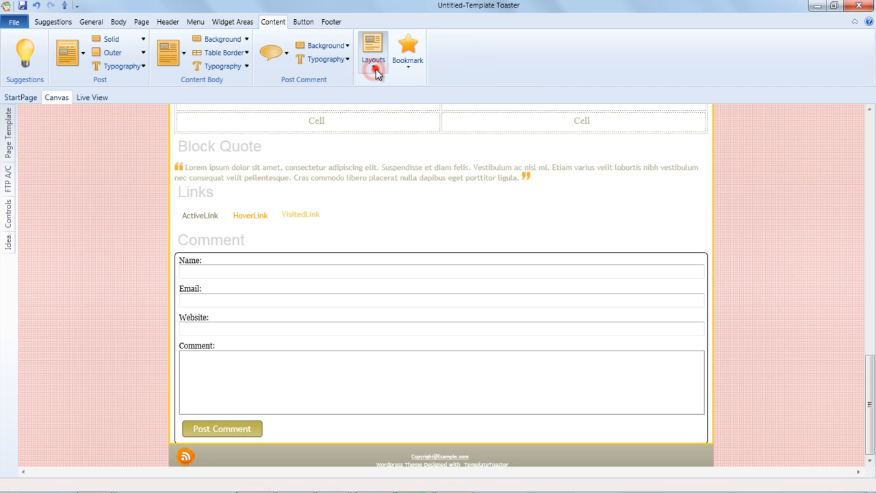
mouse_move(373, 48)
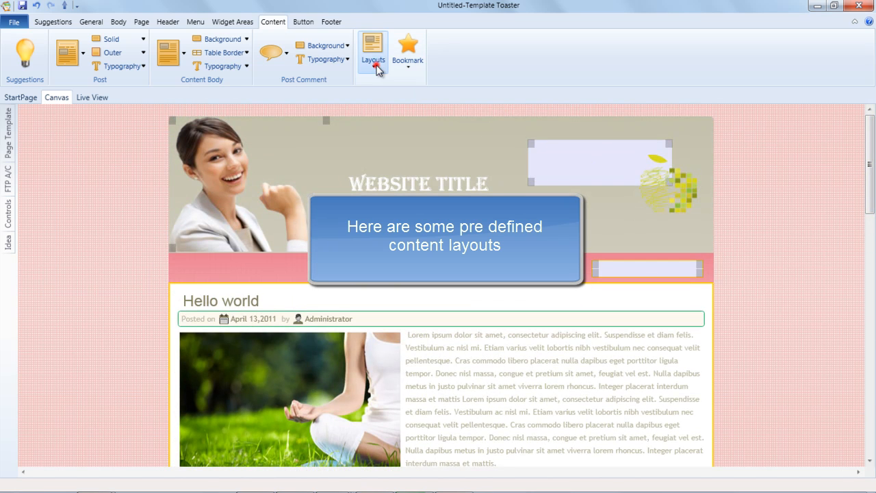
Apply a predefined content layout that frames the post title and date in a green box
click(372, 47)
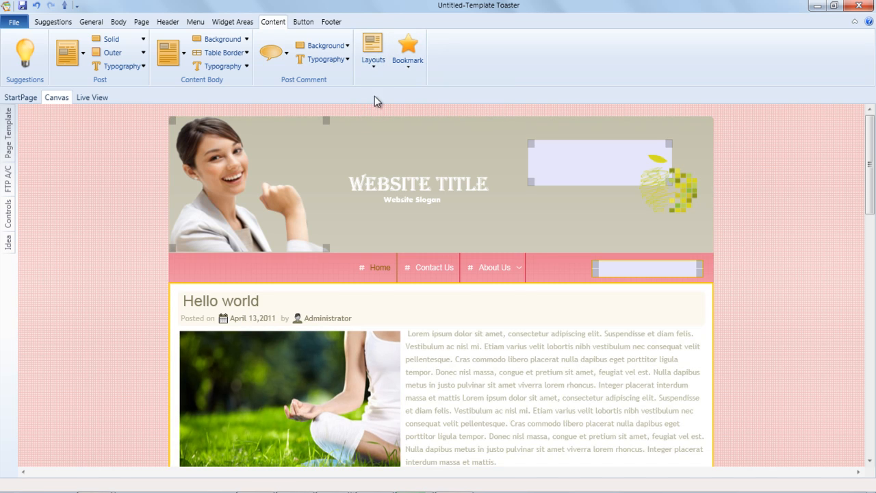
click(373, 49)
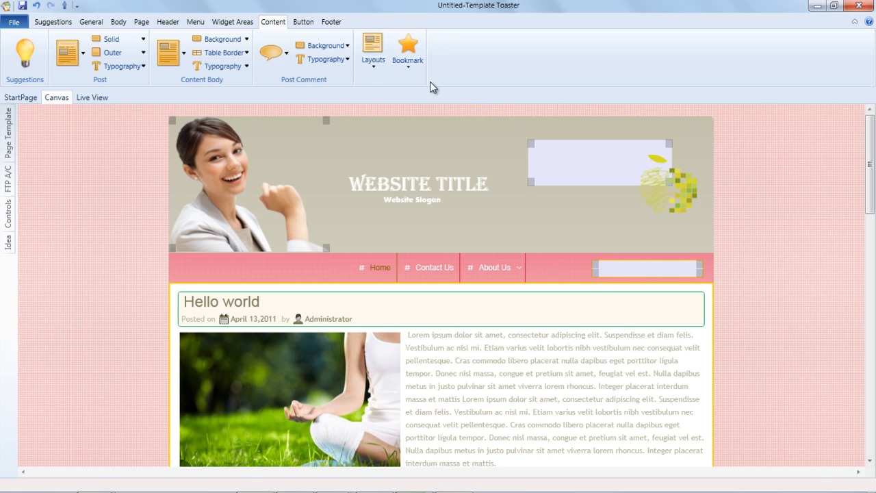
mouse_move(407, 45)
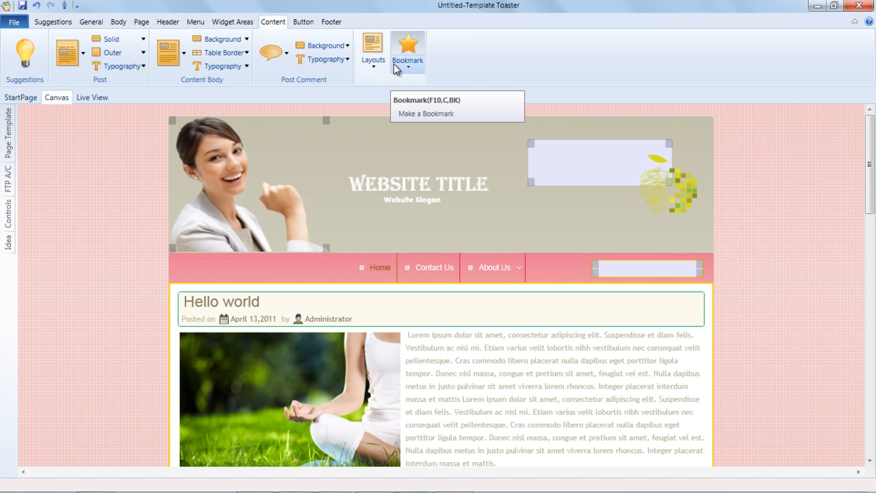
click(303, 22)
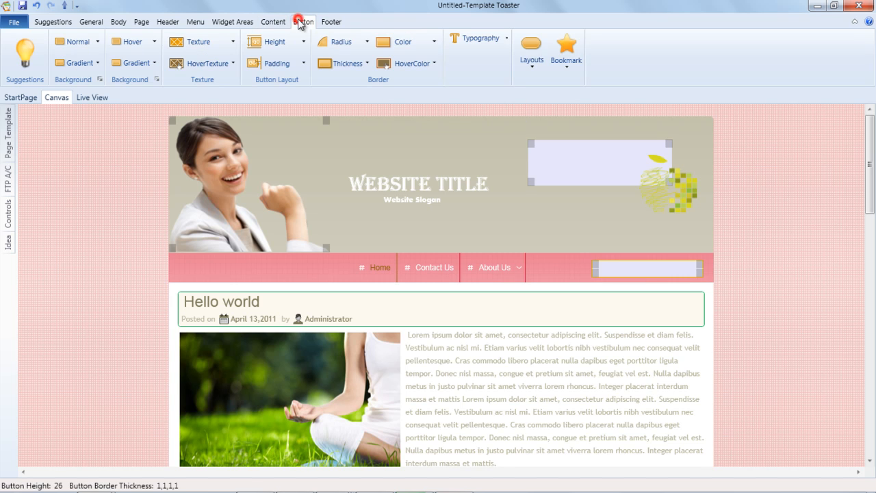
Add a sidebar column holding a vertical menu, search box with button, and calendar
click(98, 41)
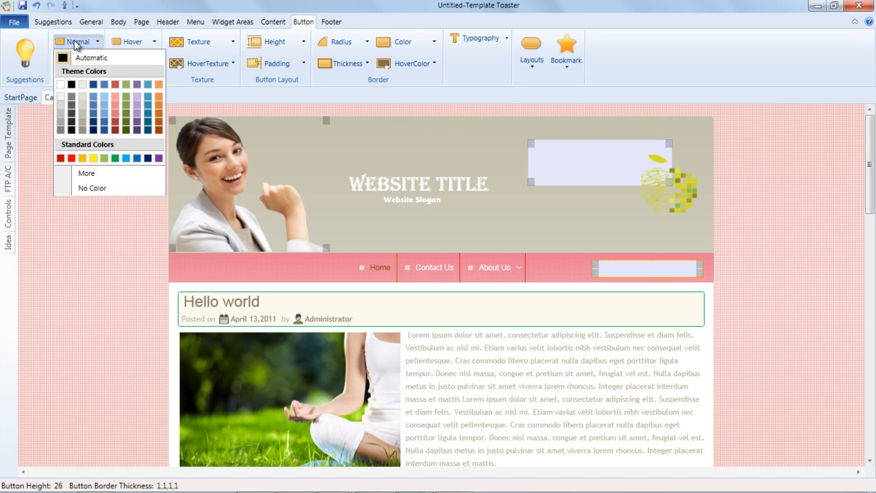
mouse_move(89, 43)
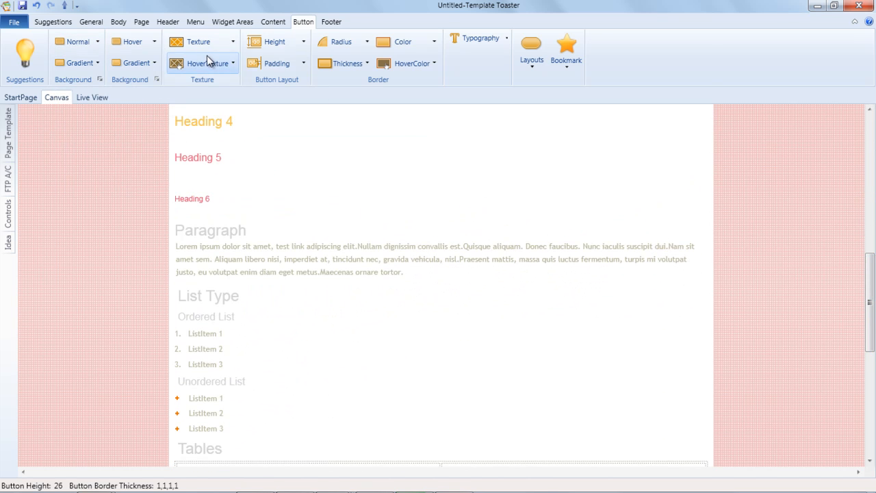
click(141, 22)
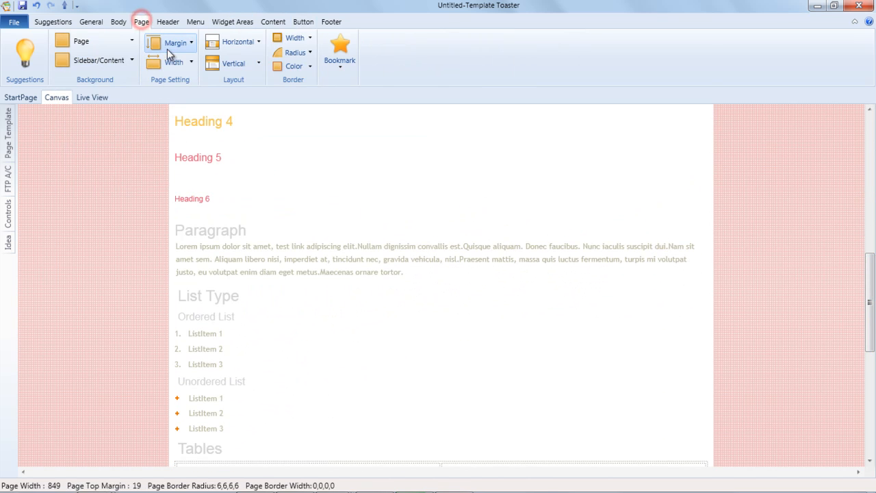
click(235, 42)
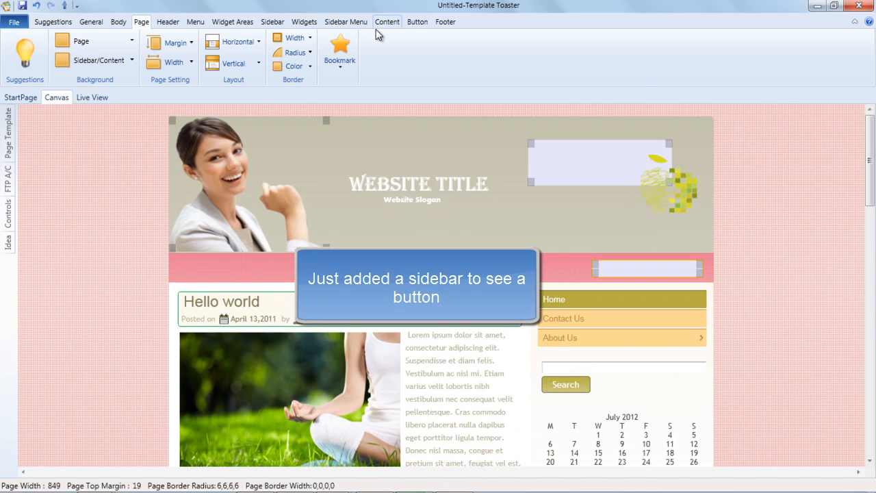
Raise the sidebar Search button to 33px height and adjust its inner padding
click(417, 21)
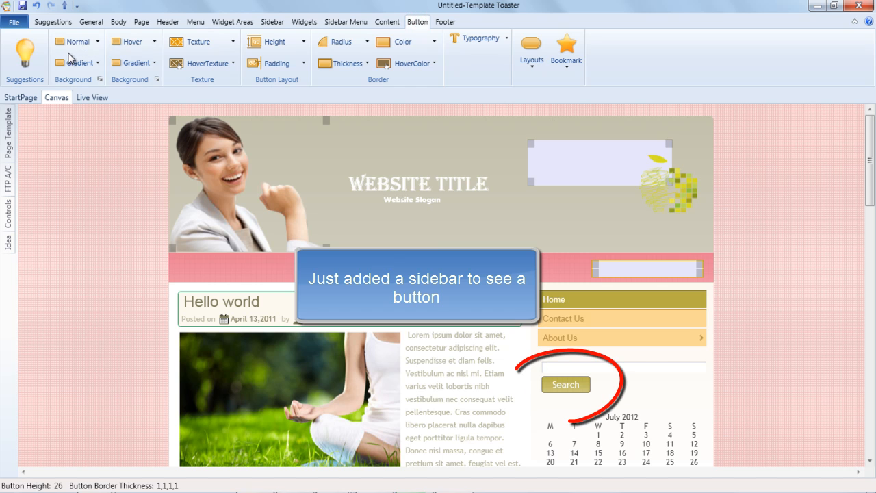
click(77, 41)
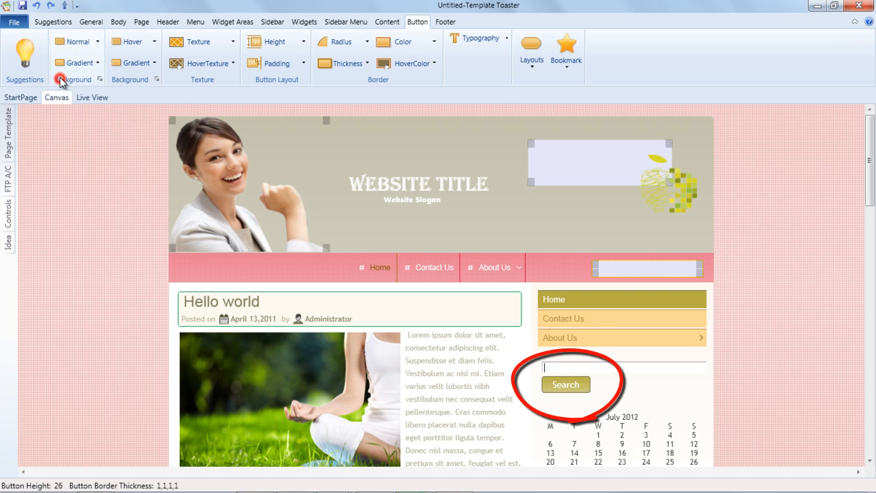
click(153, 42)
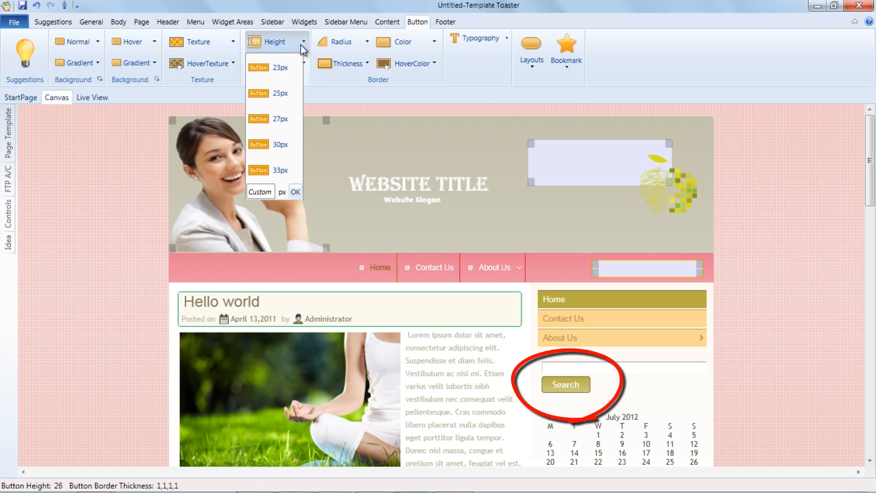
click(280, 92)
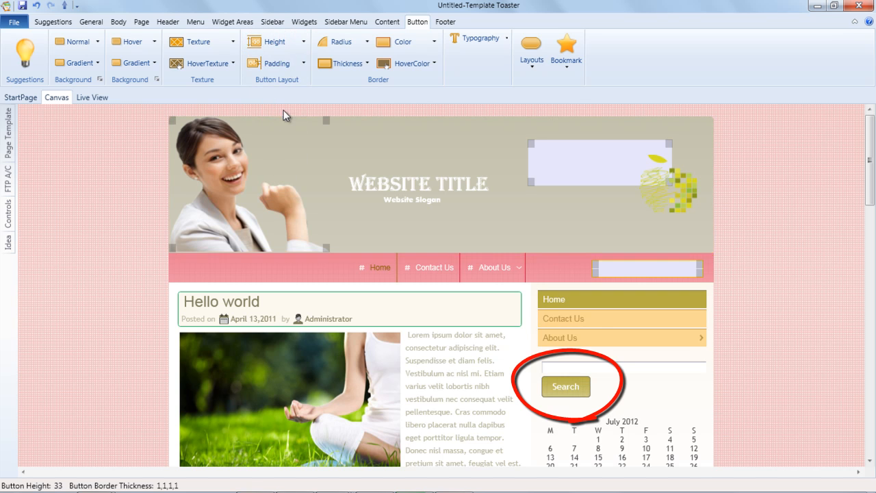
click(277, 63)
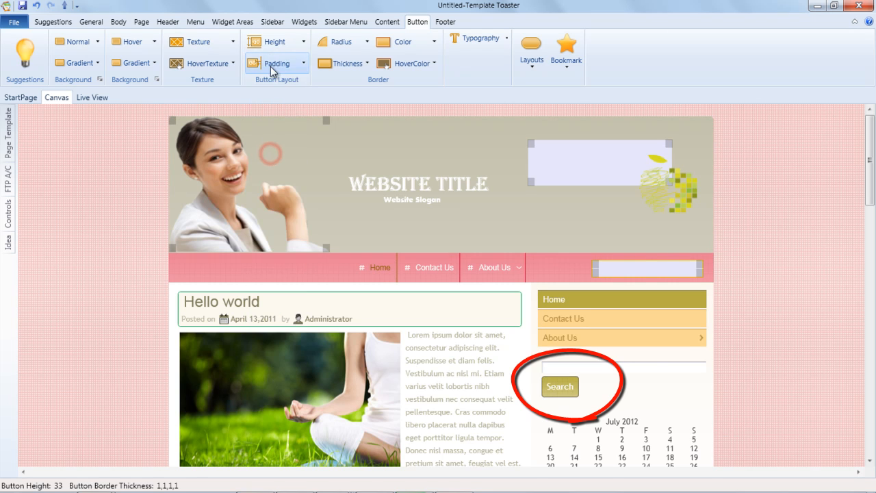
click(243, 267)
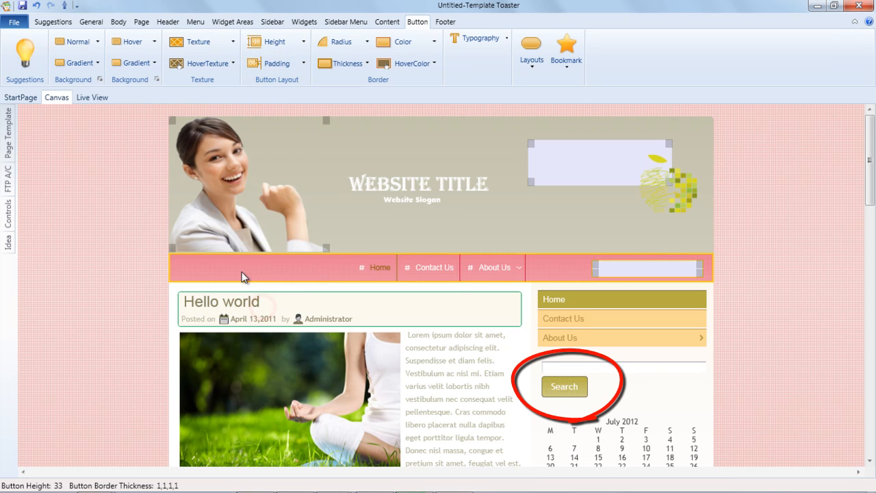
click(366, 41)
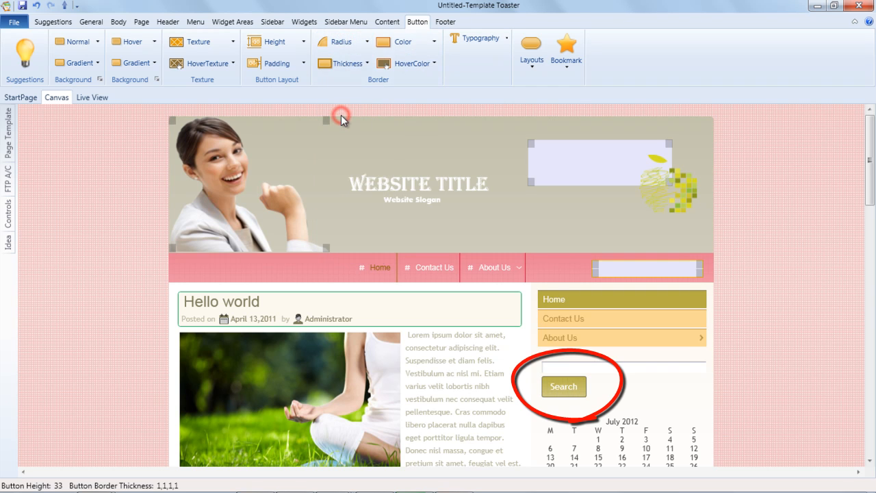
click(342, 116)
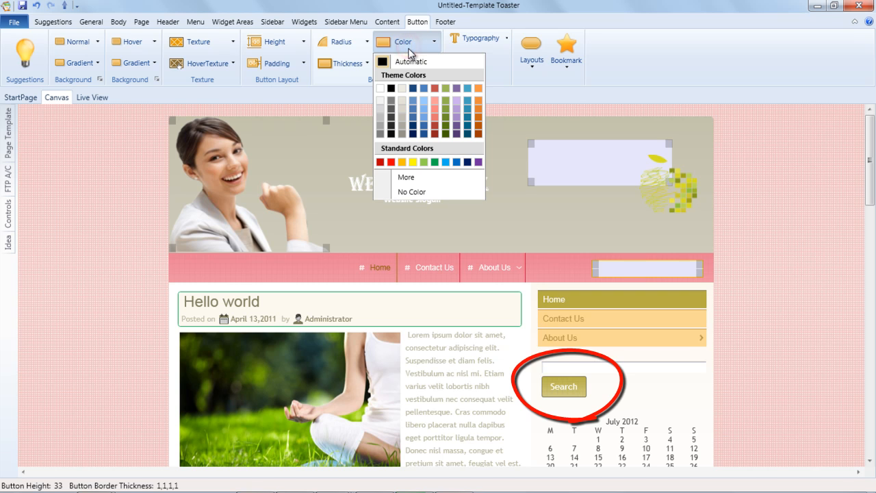
mouse_move(423, 102)
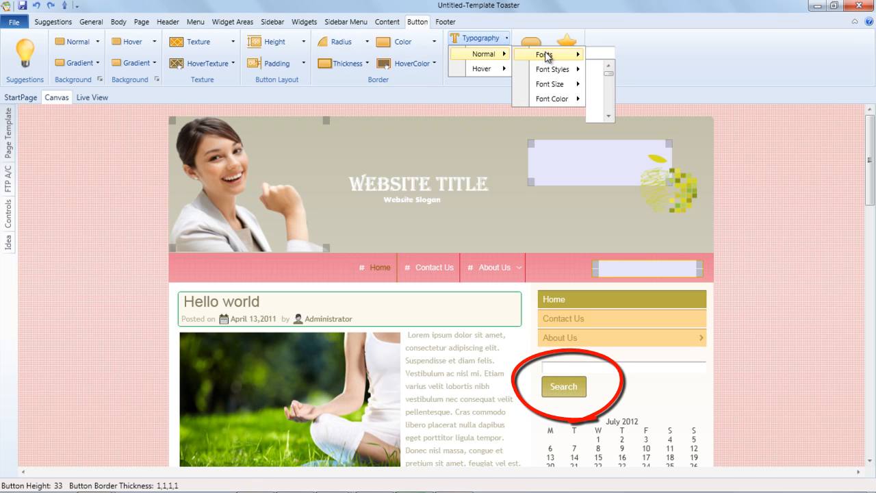
Browse the button hover typography options, leaving the Search button at 25px height
click(481, 68)
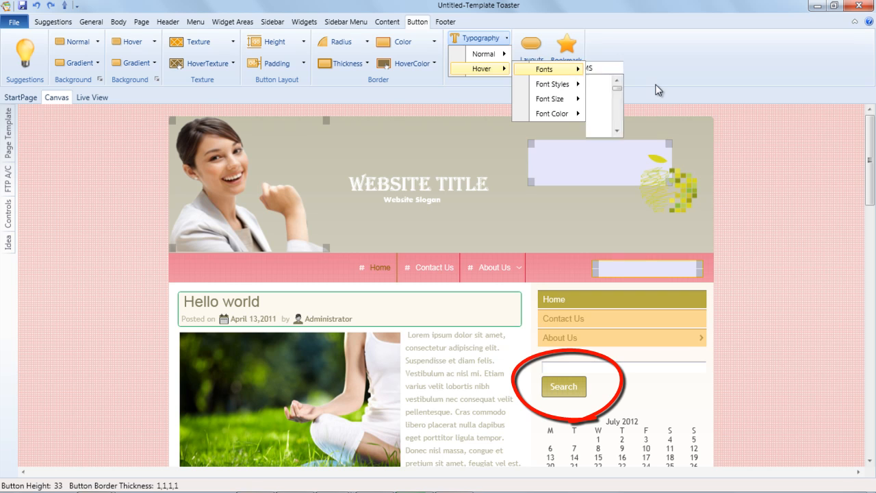
click(531, 48)
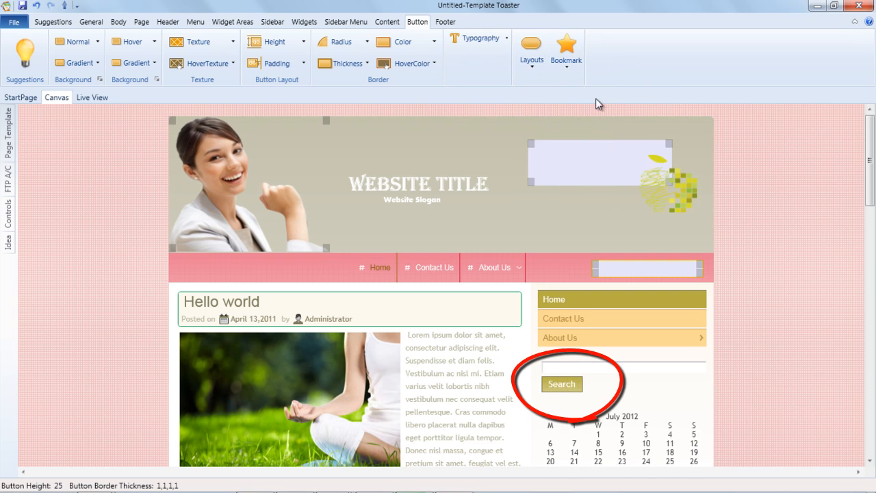
click(446, 21)
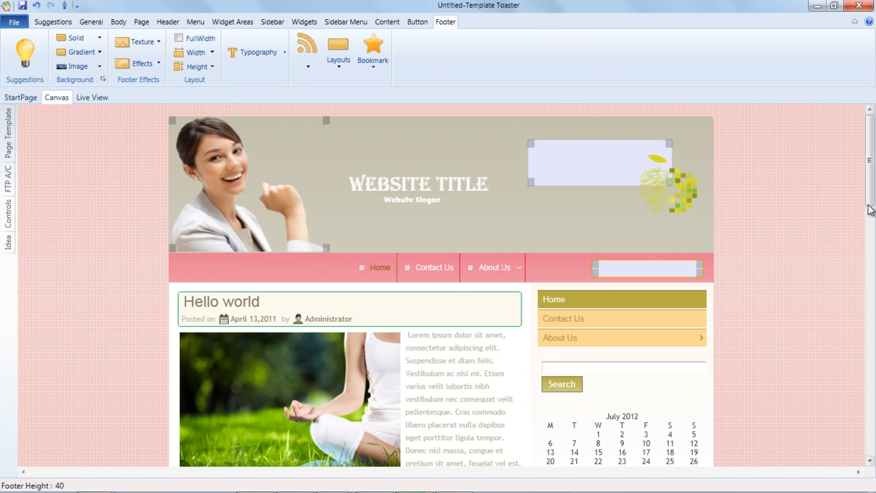
scroll(down, 3)
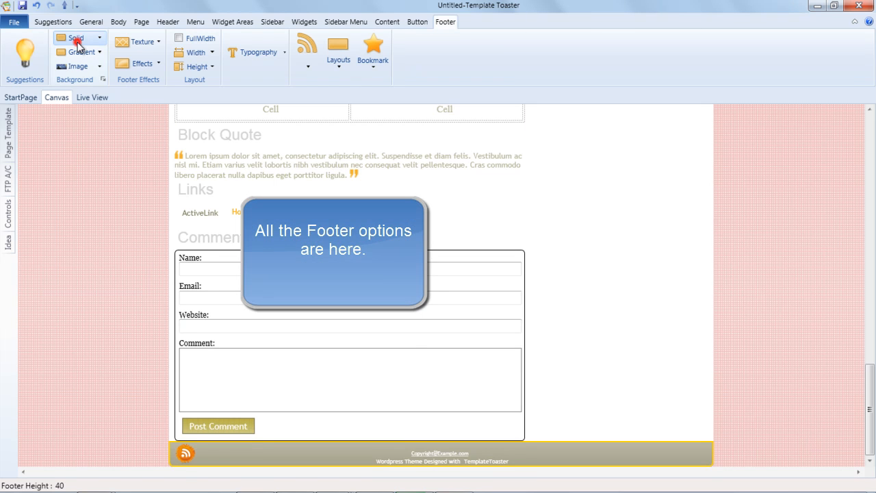
click(99, 52)
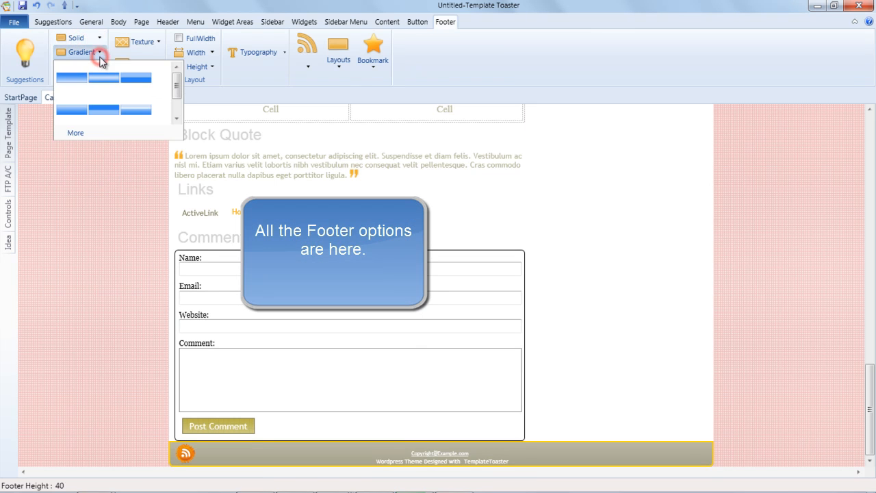
click(75, 66)
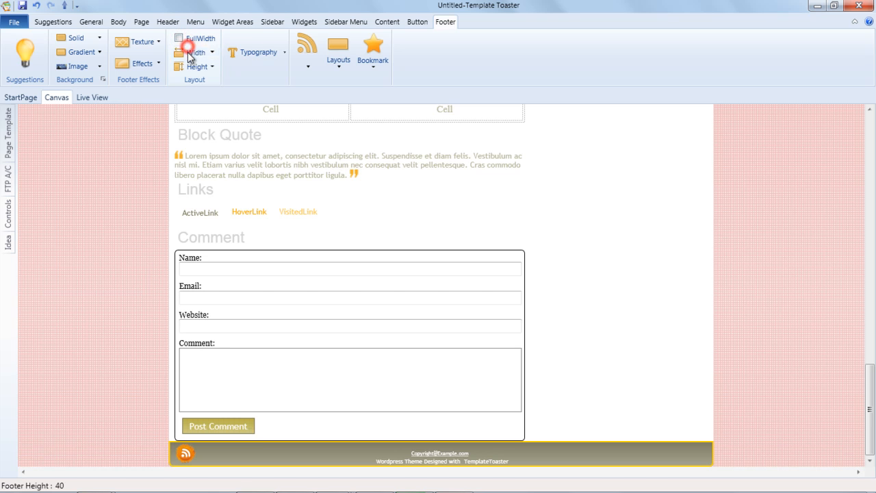
click(213, 66)
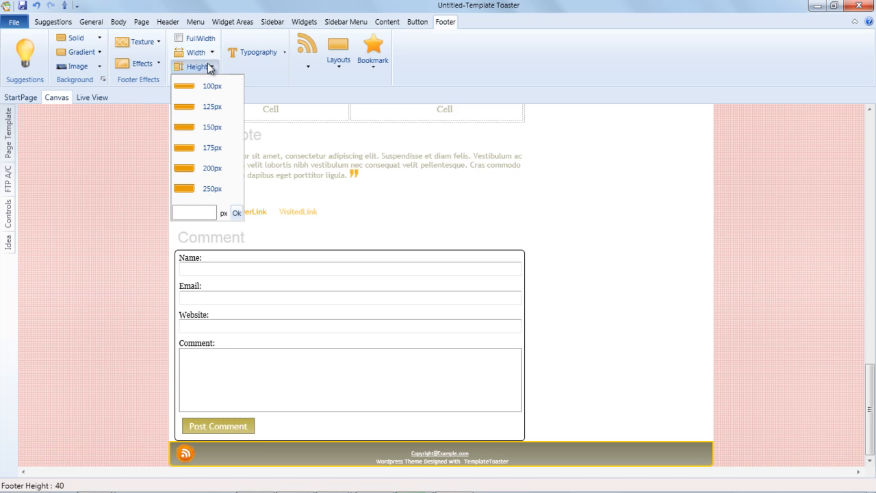
click(258, 52)
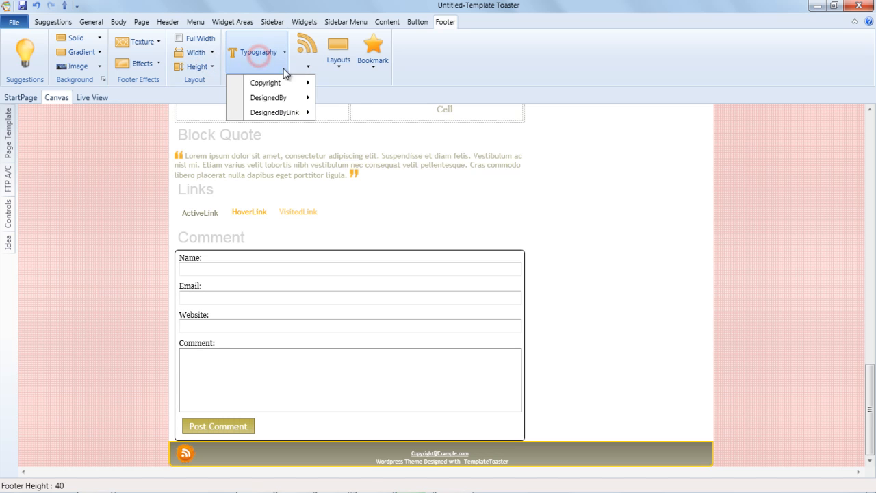
mouse_move(265, 82)
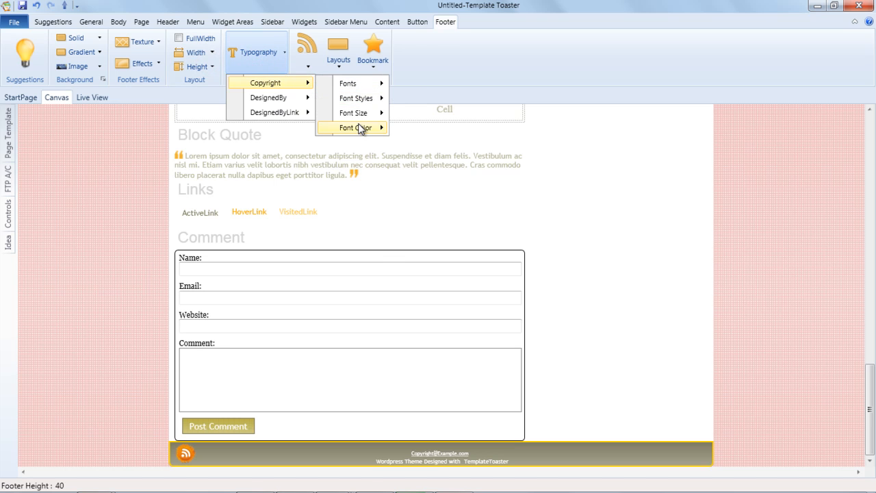
click(269, 97)
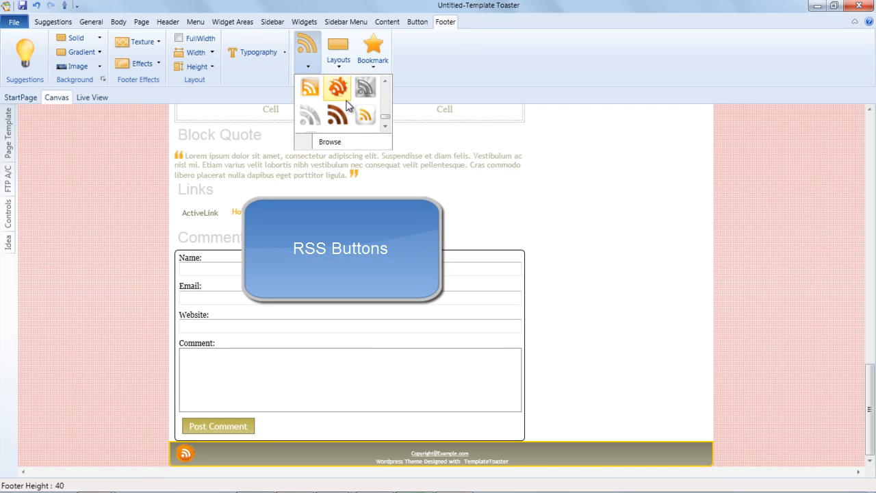
click(337, 55)
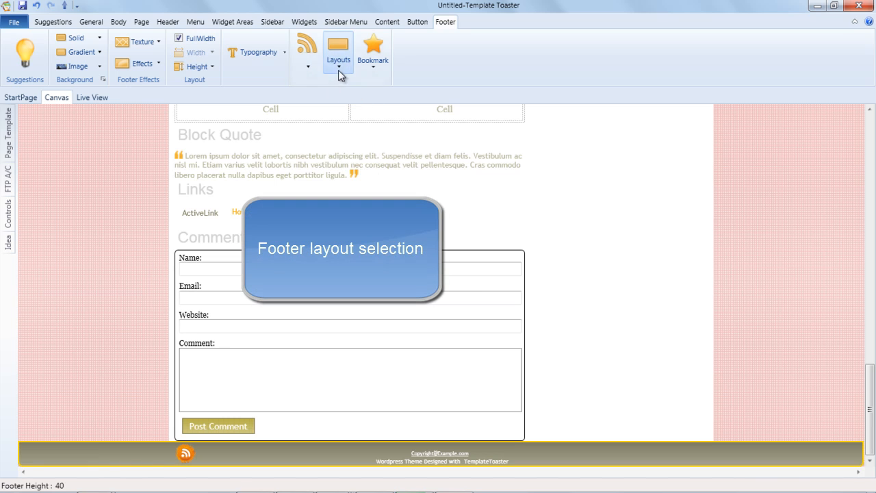
click(338, 52)
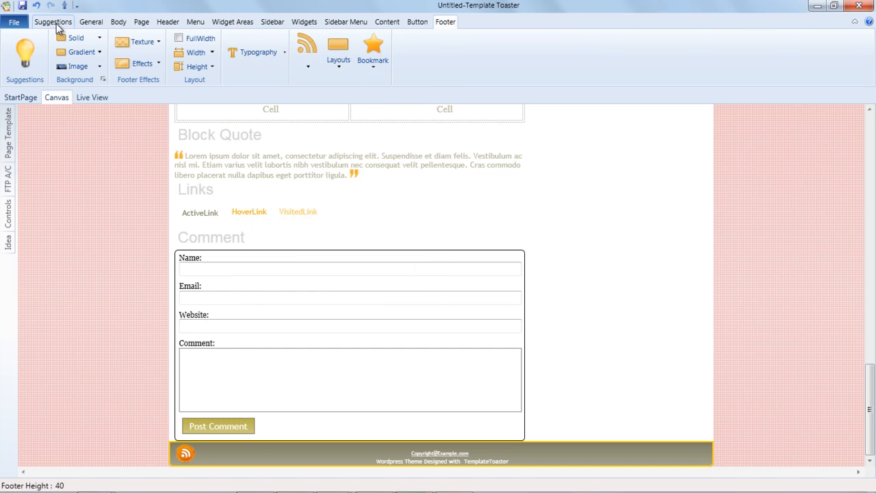
Add New_page_template to the WordPress page templates beside index, PageTemplate1 and PageTemplate2
click(53, 21)
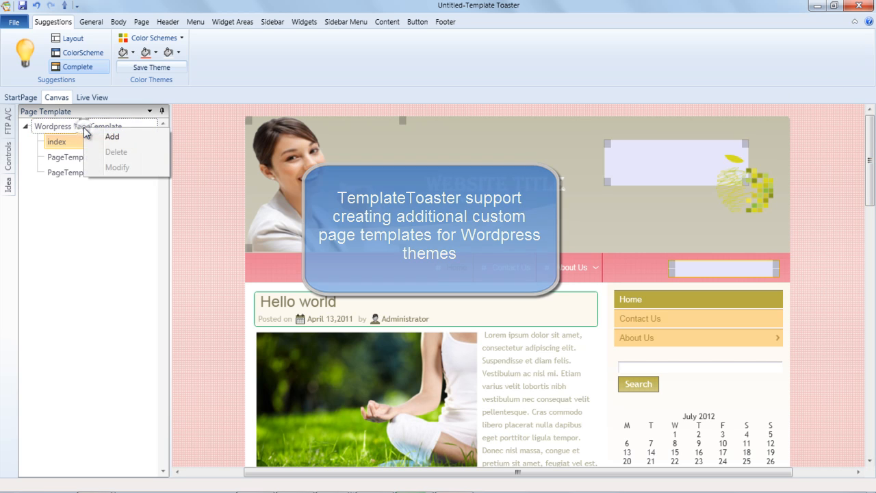
click(111, 137)
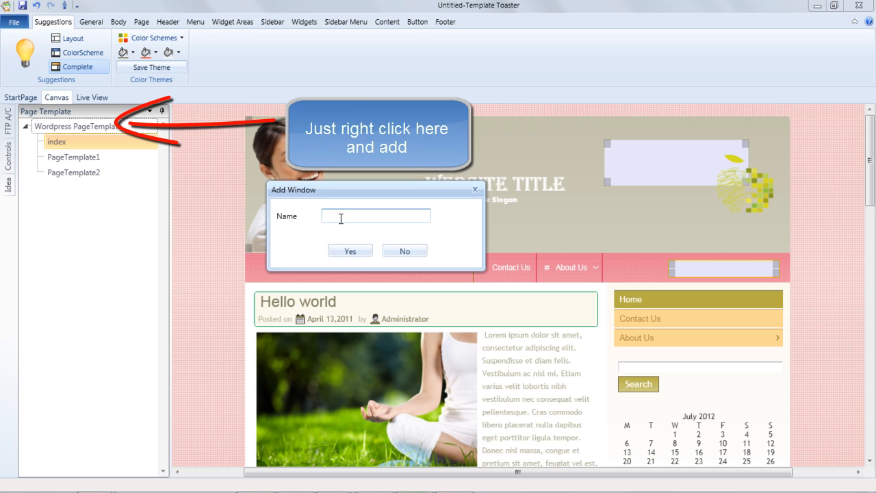
text(New)
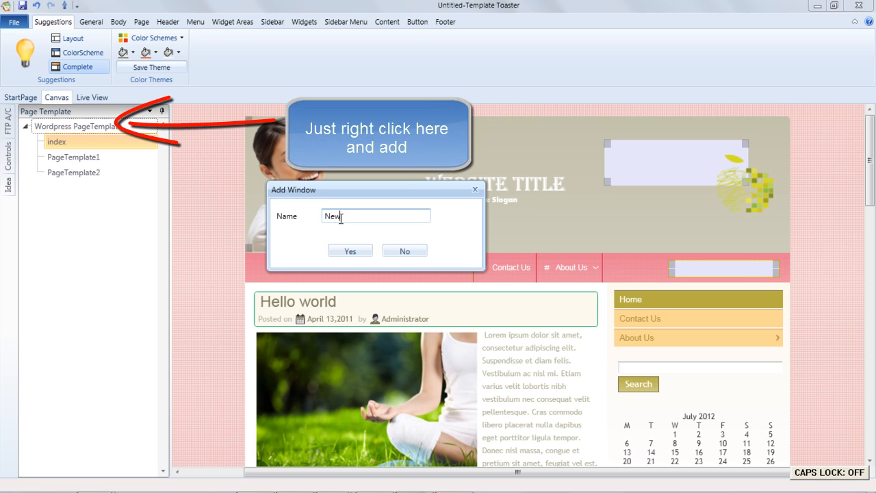
text(Page)
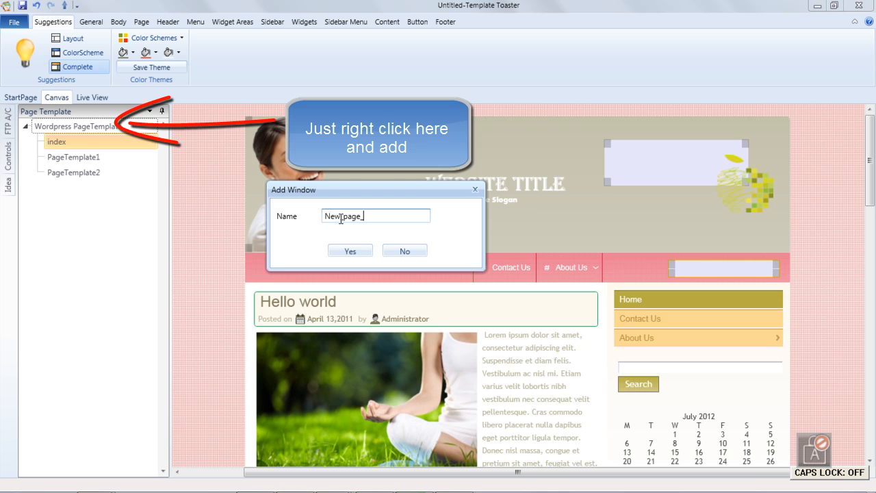
text(template)
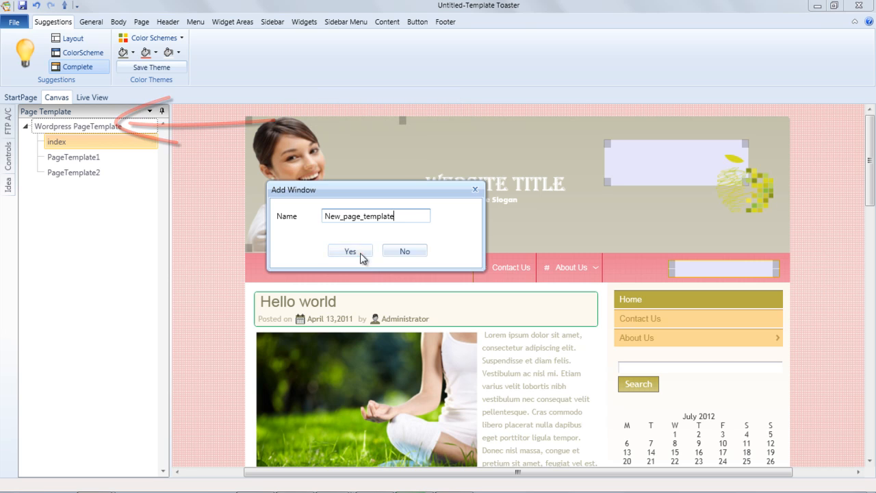
click(350, 252)
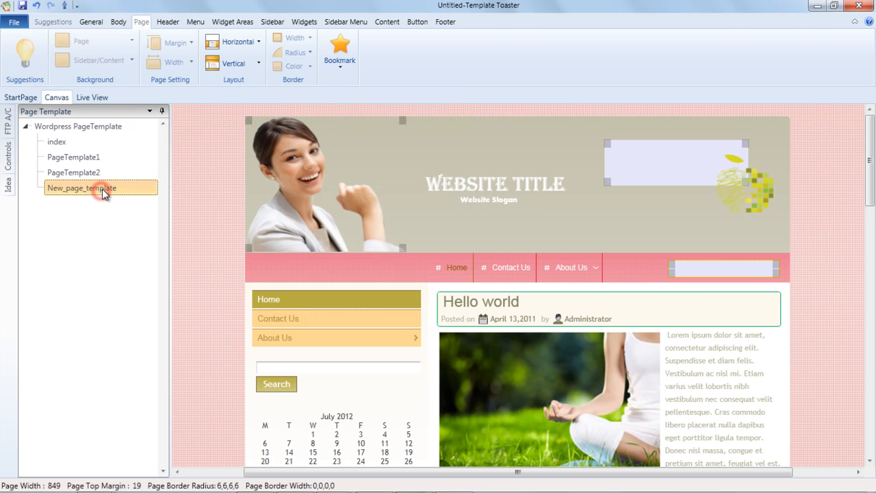
Give New_page_template a vertical layout with no menu bar or sidebar
click(239, 41)
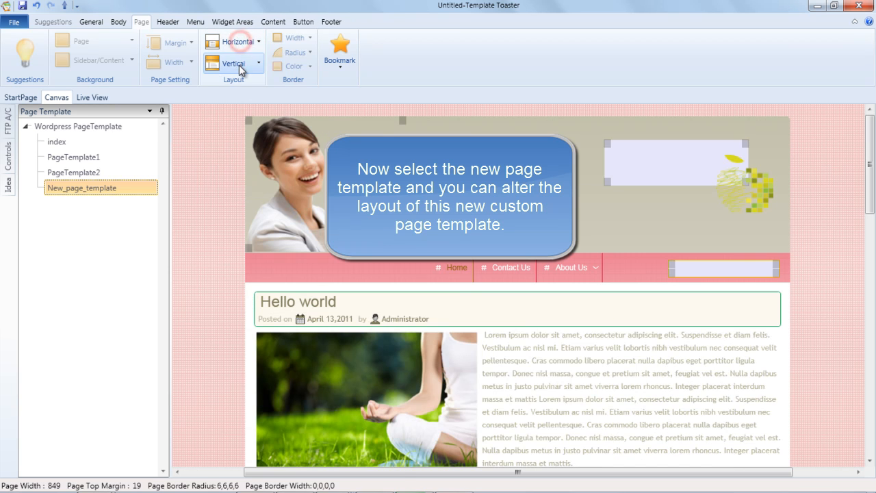
click(259, 62)
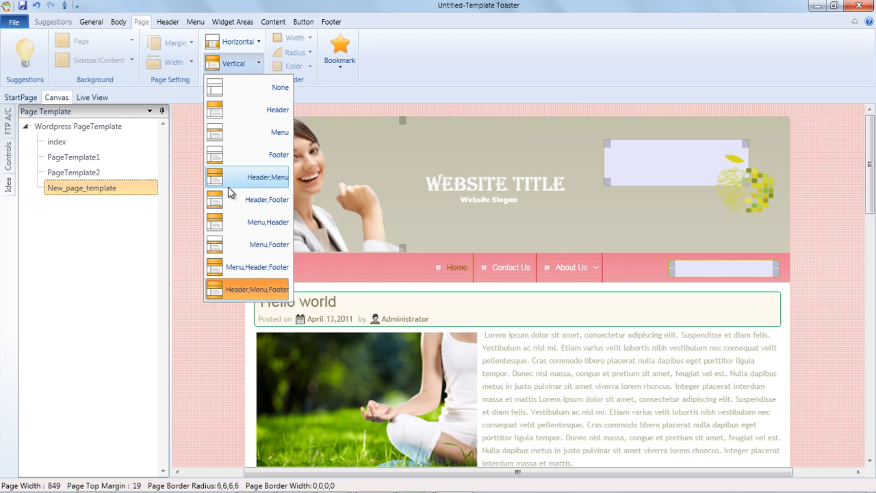
mouse_move(247, 199)
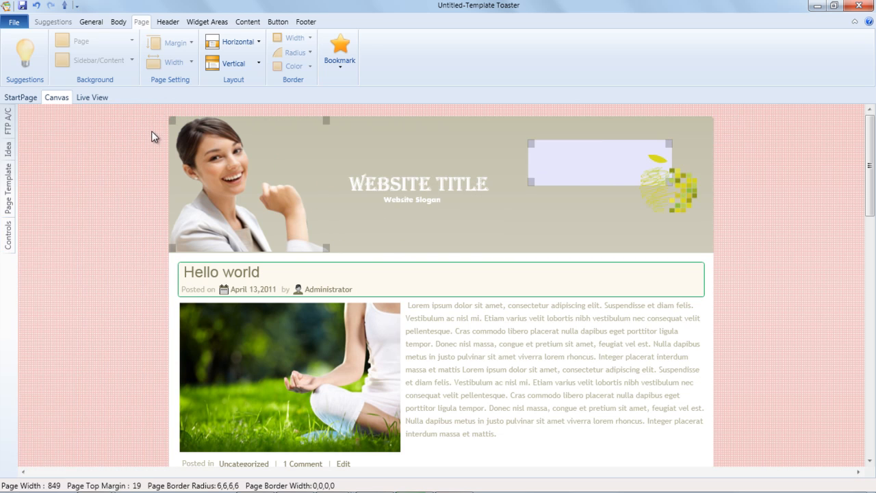
click(7, 130)
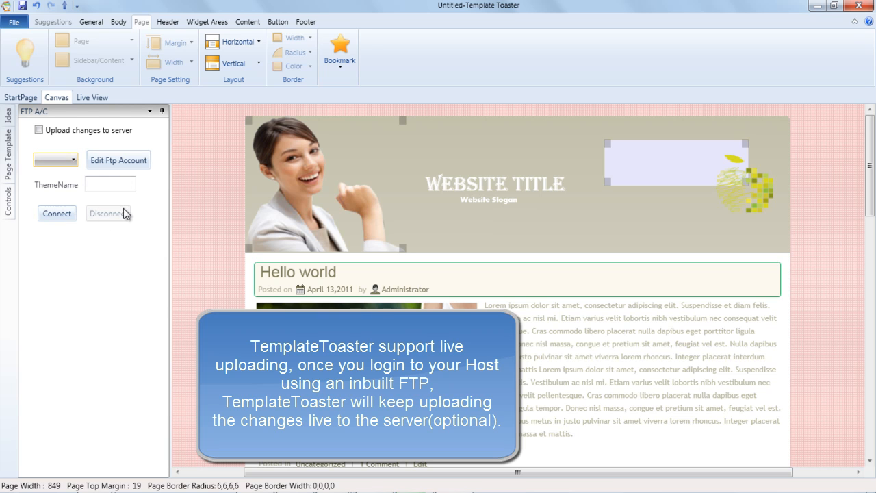
Review the Ftp Account form's Connect and WebsiteType options, then close it blank
click(118, 159)
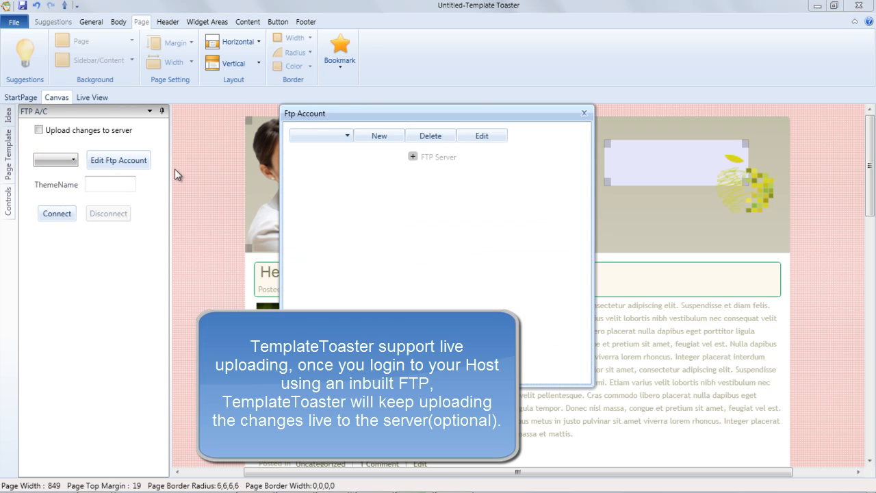
click(379, 135)
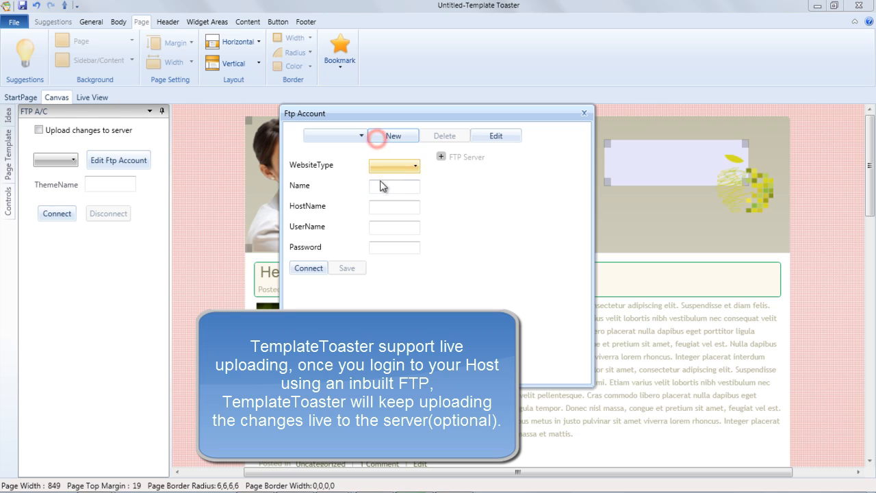
click(414, 166)
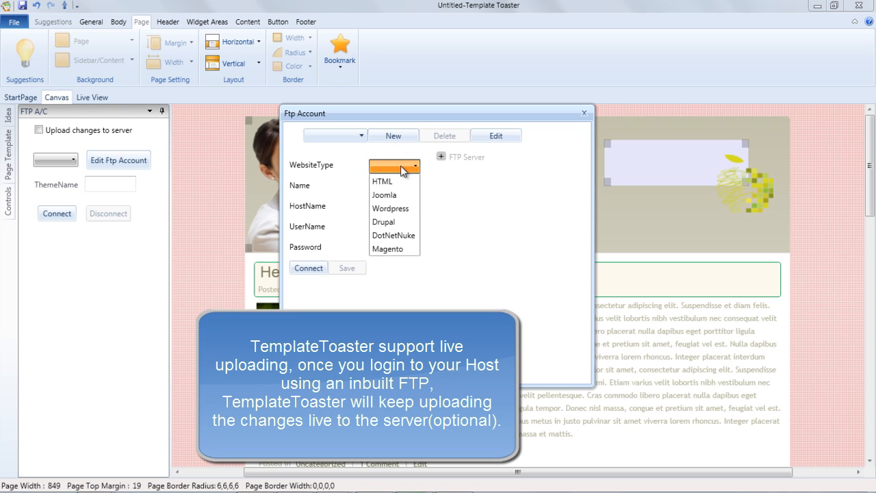
mouse_move(489, 193)
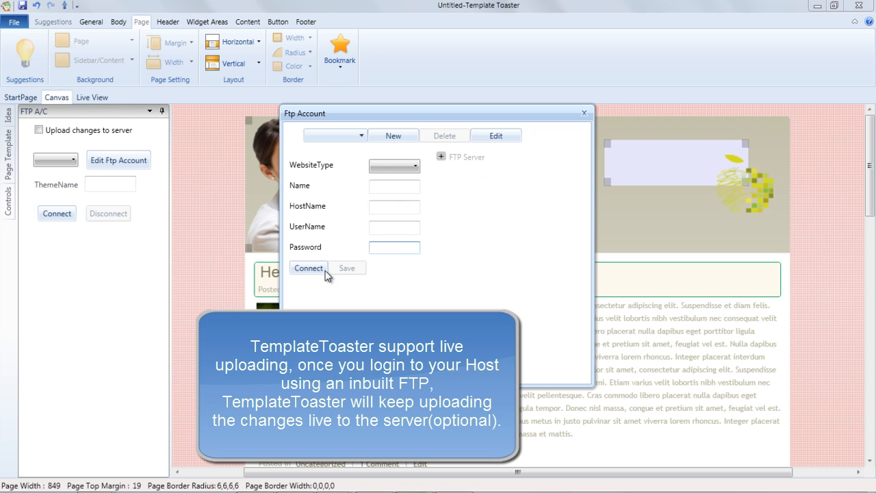
click(393, 166)
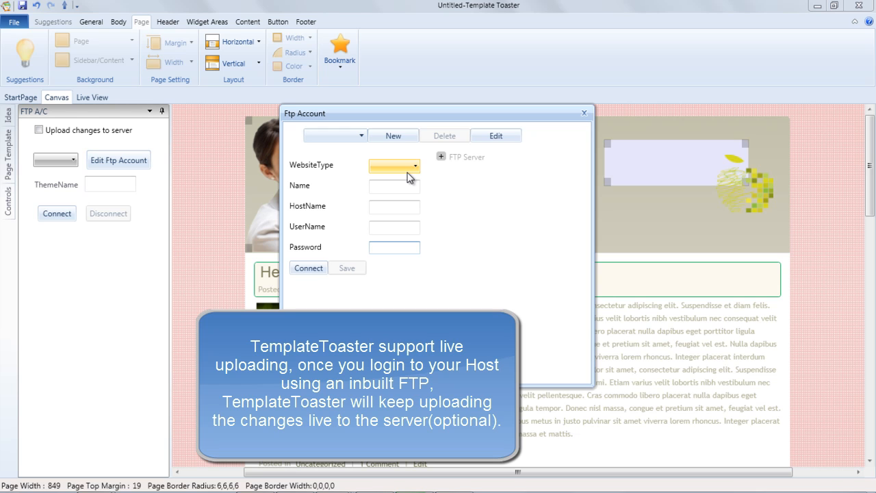
click(308, 267)
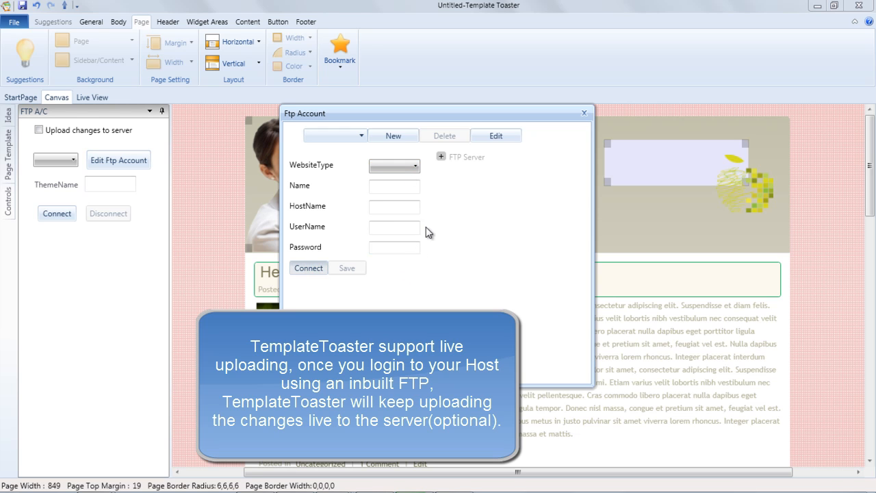
mouse_move(438, 234)
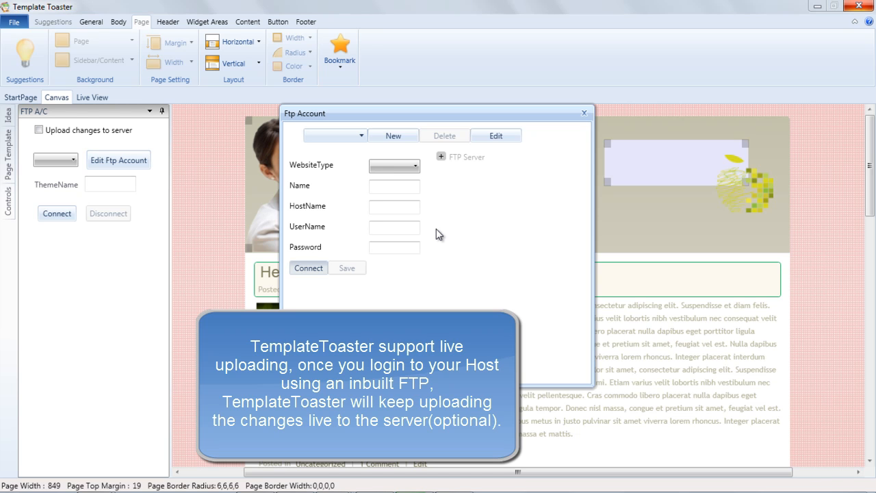
mouse_move(489, 284)
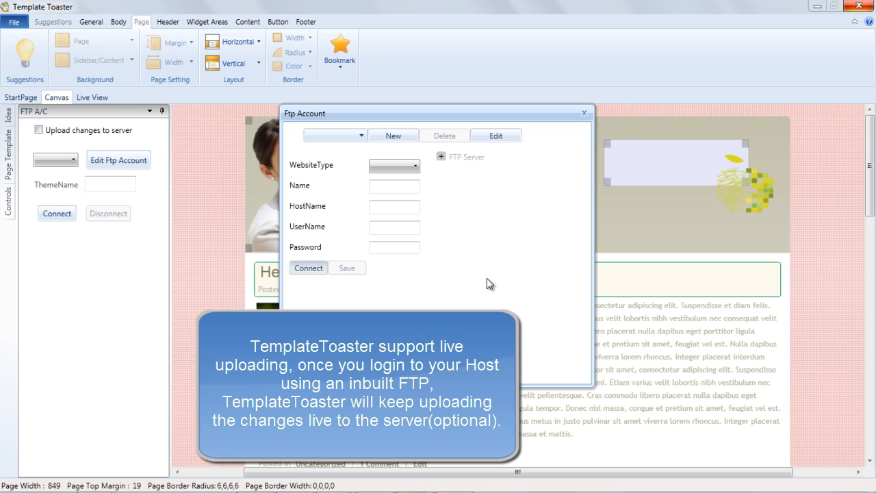
click(308, 267)
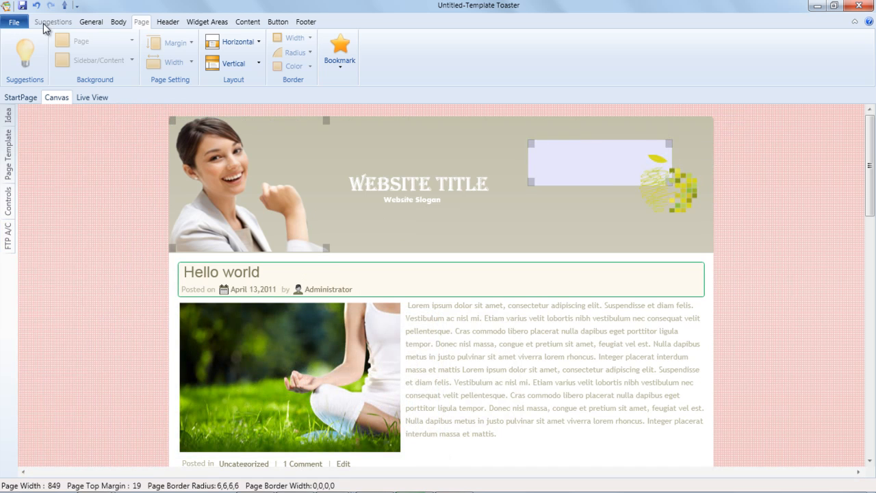
mouse_move(50, 115)
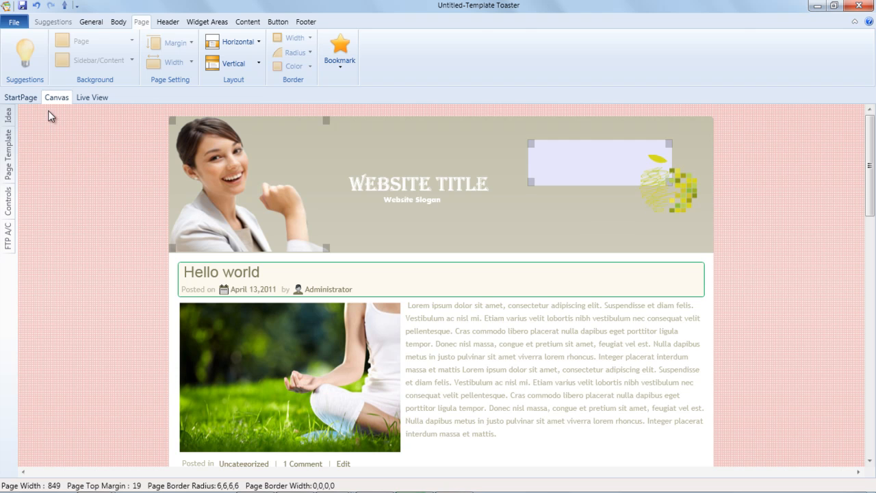
Open File > Preference and its Google Web Font helper
click(57, 141)
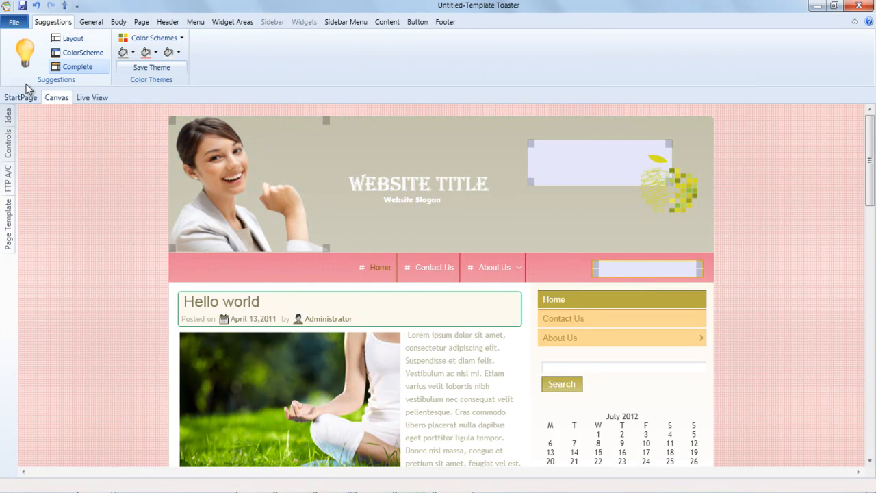
click(13, 21)
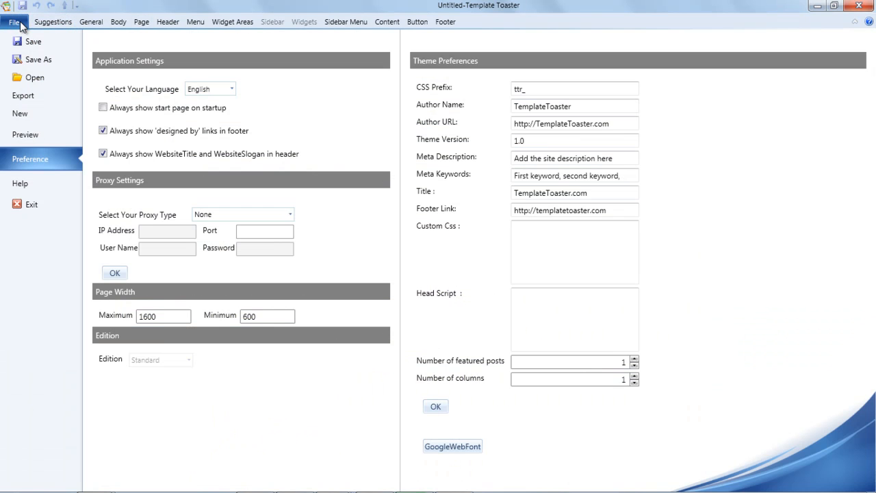
mouse_move(505, 434)
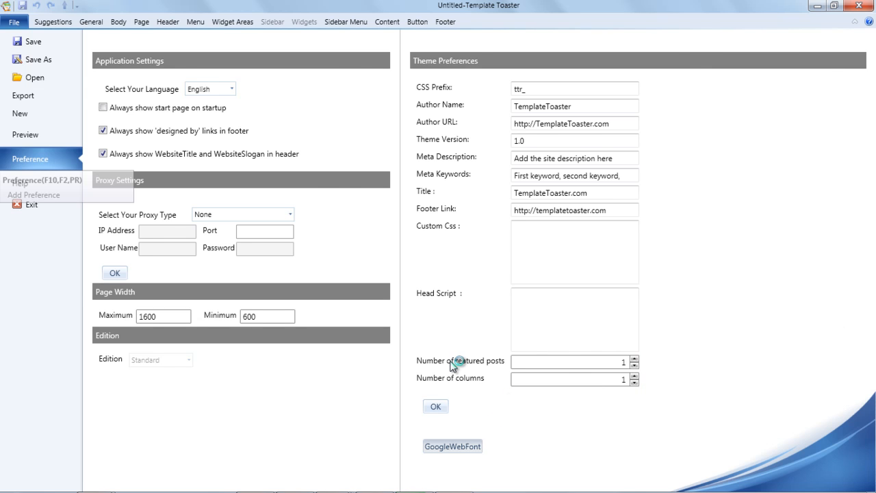
click(453, 446)
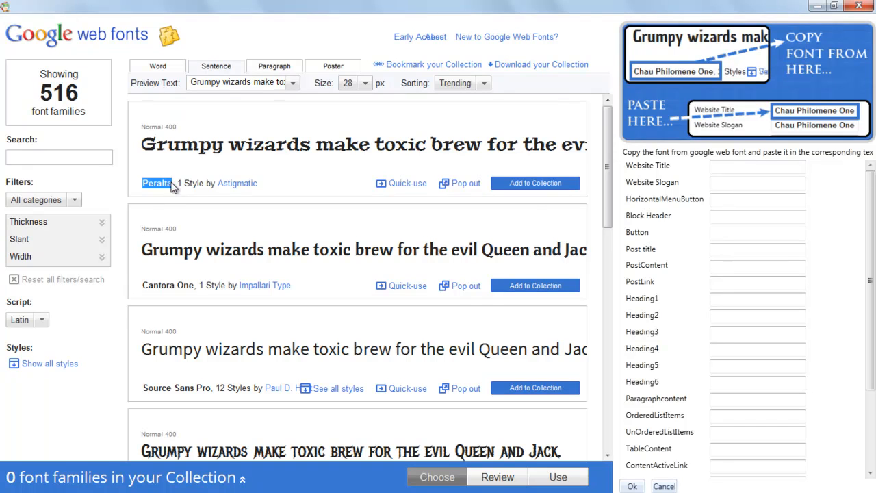
Paste Peralta as the Website Title font and Source Sans Pro as Heading1
right_click(156, 183)
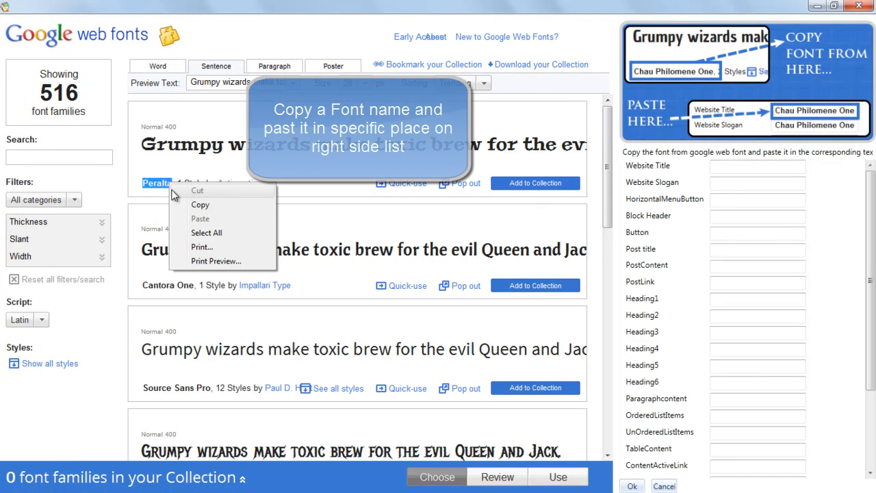
click(757, 166)
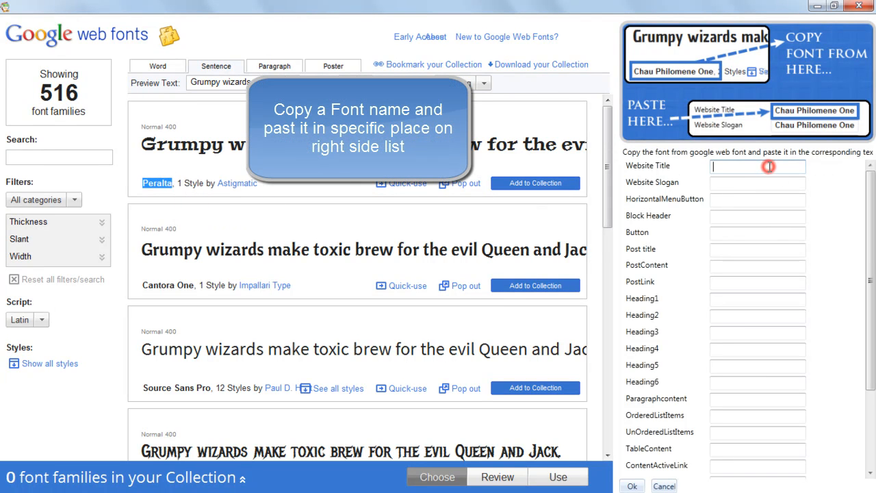
right_click(754, 167)
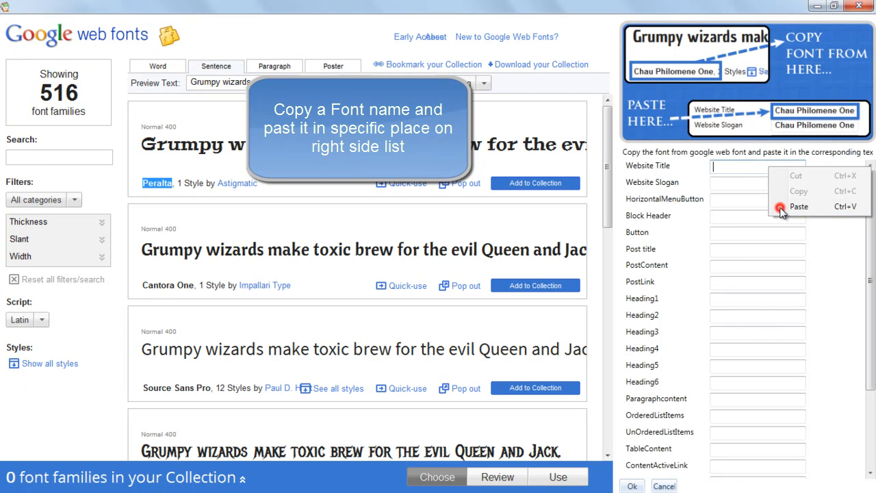
click(799, 206)
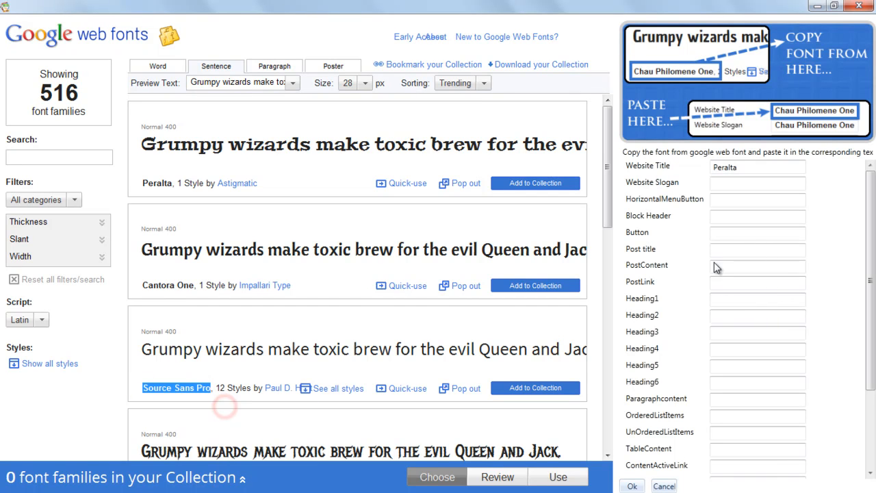
right_click(758, 299)
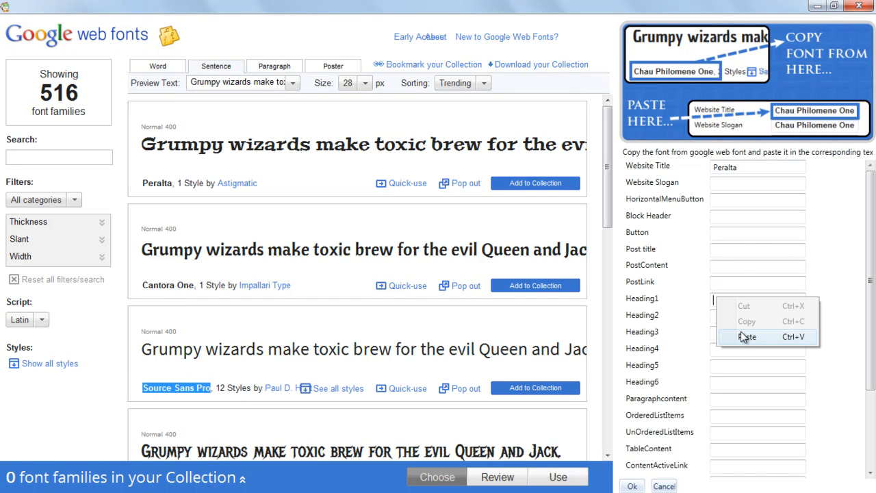
click(746, 336)
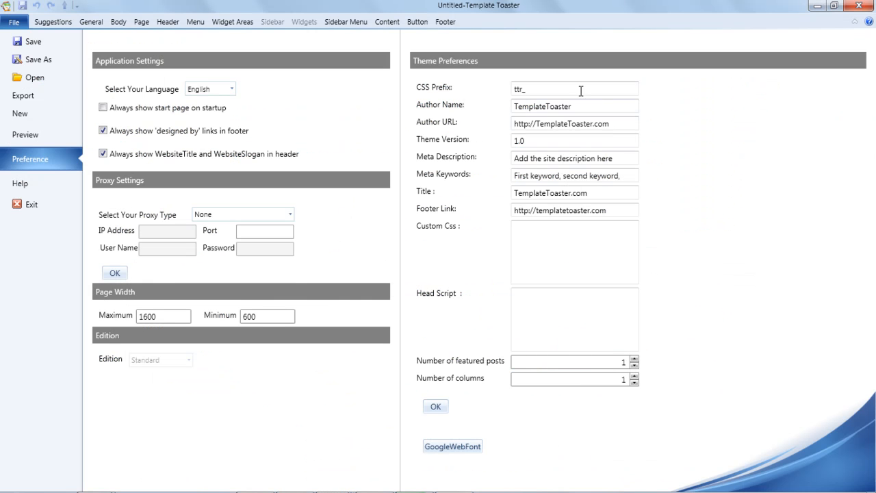
Set the number of featured posts to 2 and columns to 2
click(574, 140)
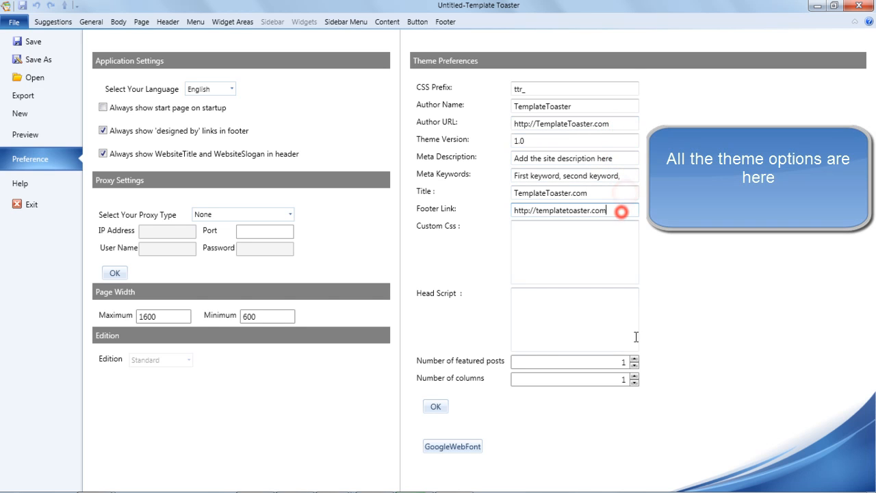
click(634, 359)
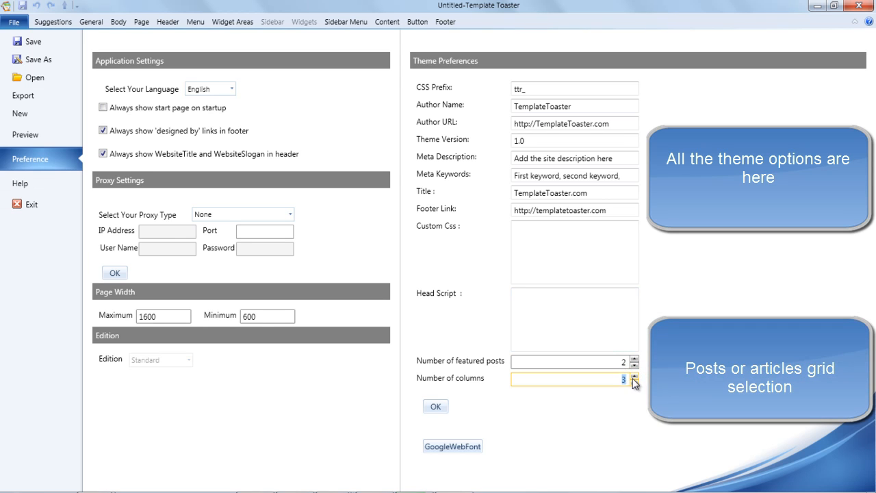
click(633, 381)
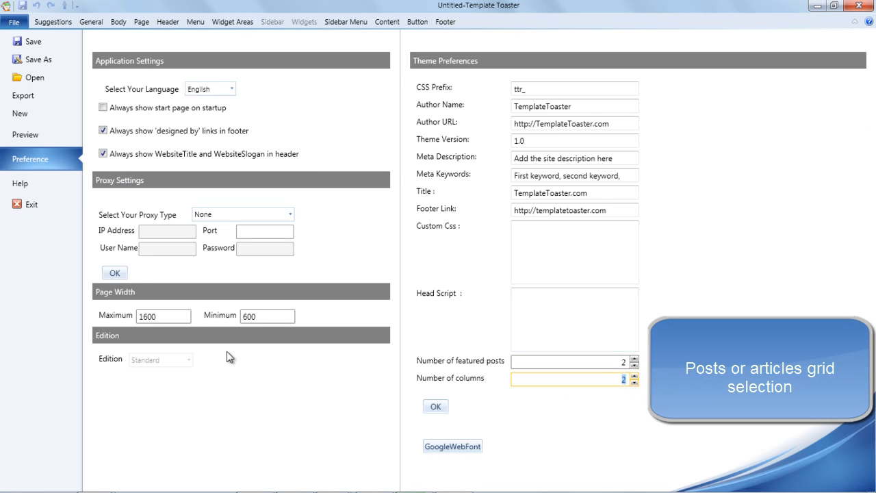
mouse_move(135, 171)
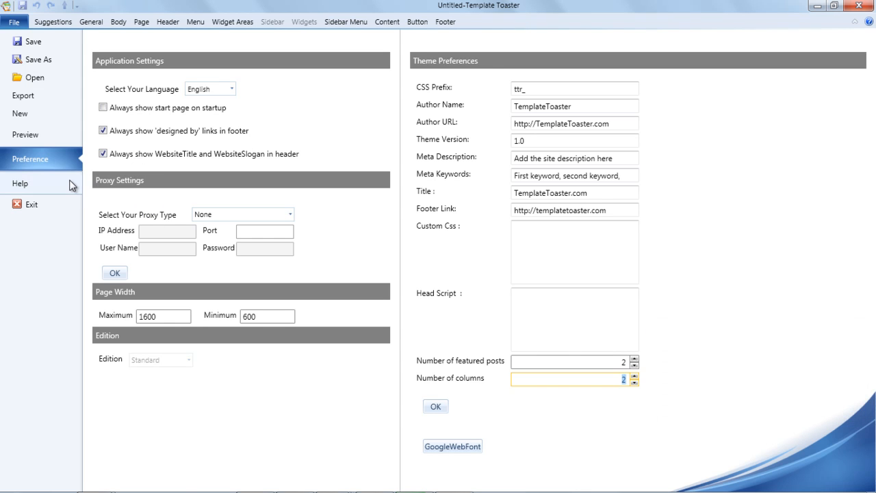
click(22, 95)
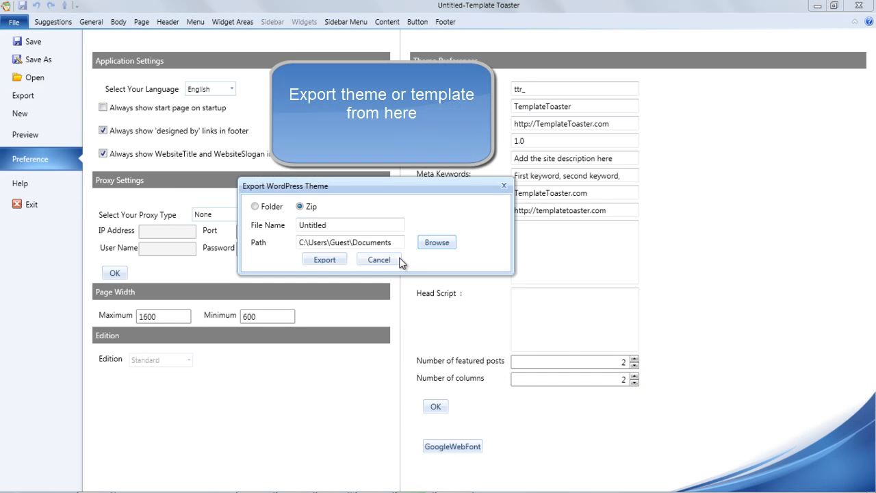
Export the WordPress theme as a zip file named My_theme
click(349, 224)
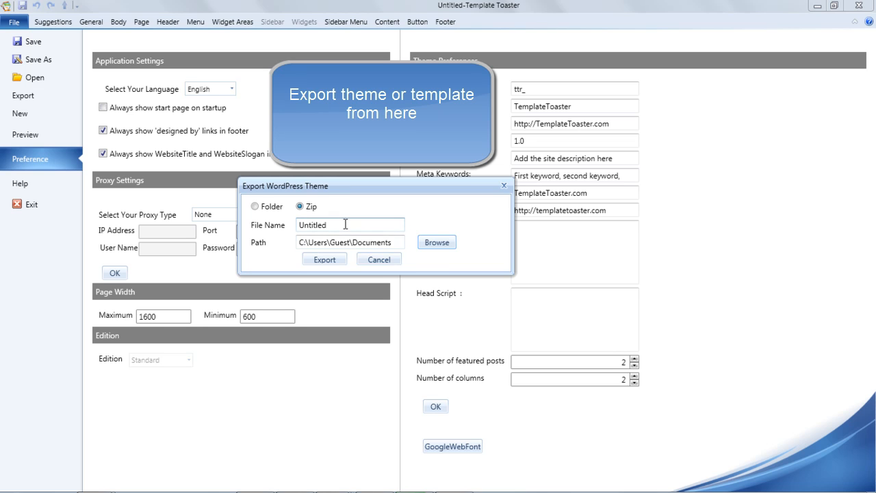
text(a)
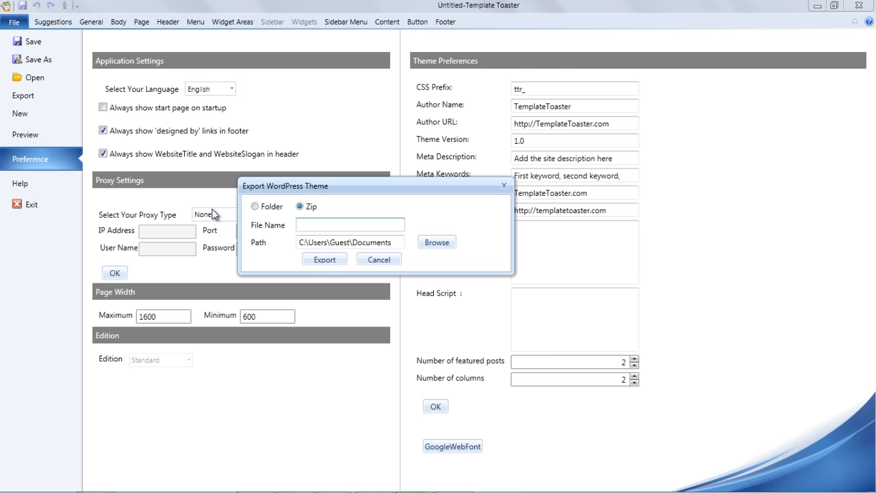
text(My_theme)
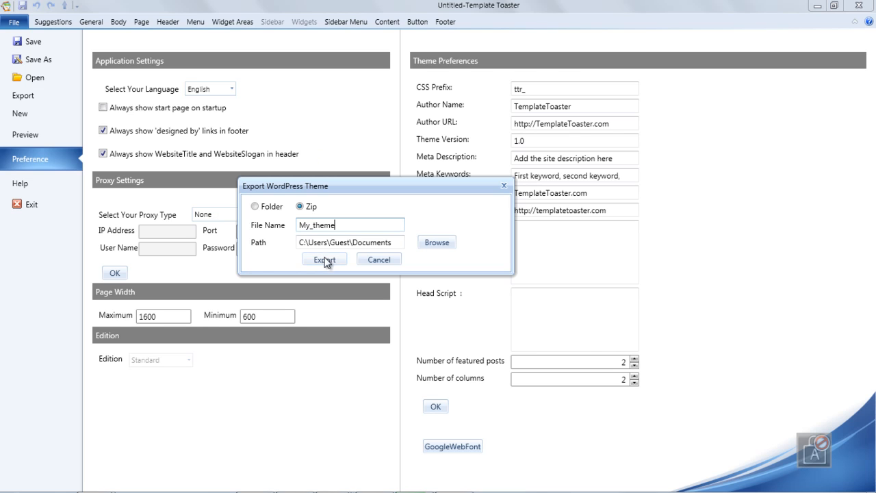
click(323, 259)
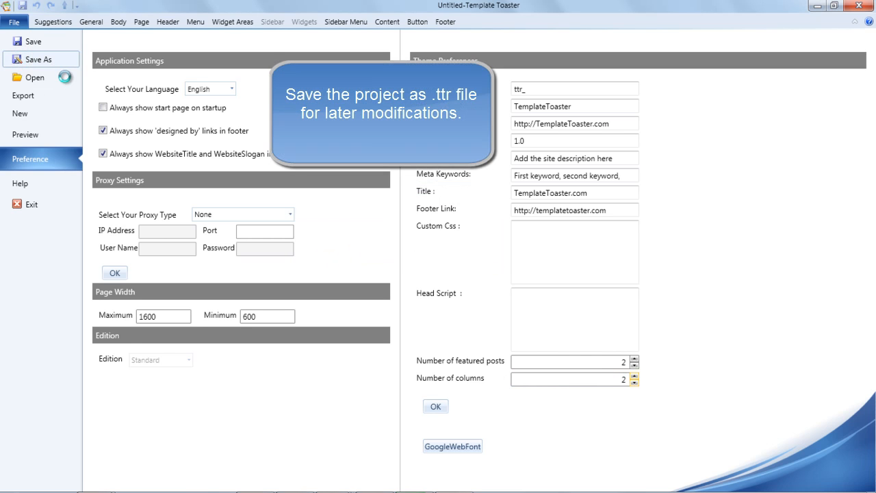
Save the project as a TemplateToaster .ttr file named 'abc'
click(39, 59)
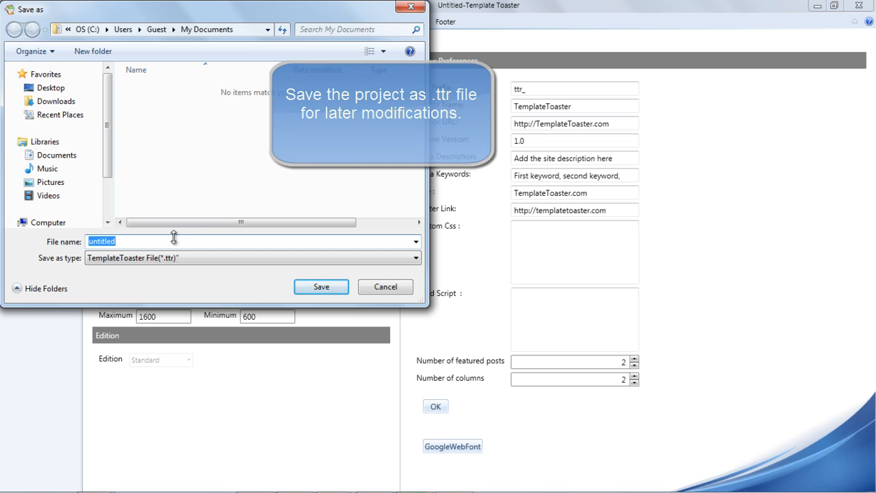
text(abc)
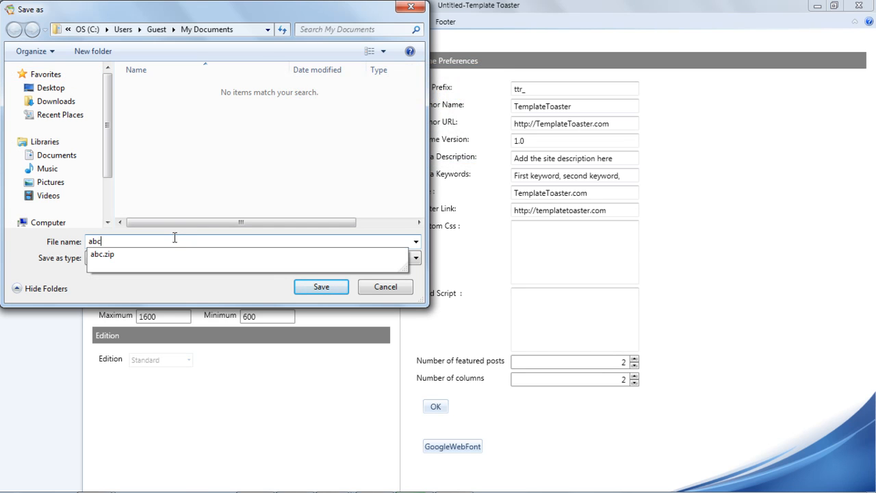